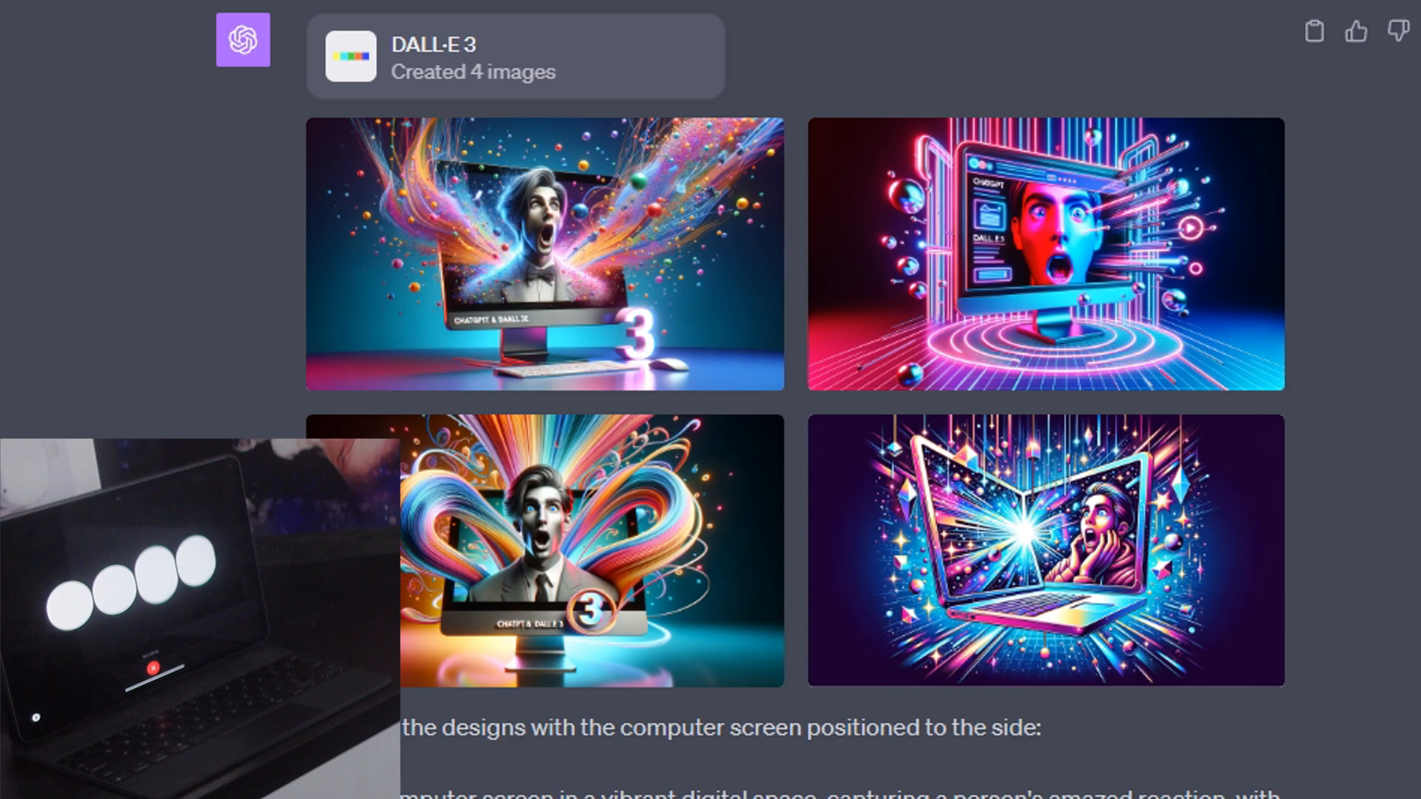
Scroll past the earlier DALL-E computer-screen images toward starting a new chat.
{"action": "scroll", "scroll_direction": "down", "scroll_amount": 3}
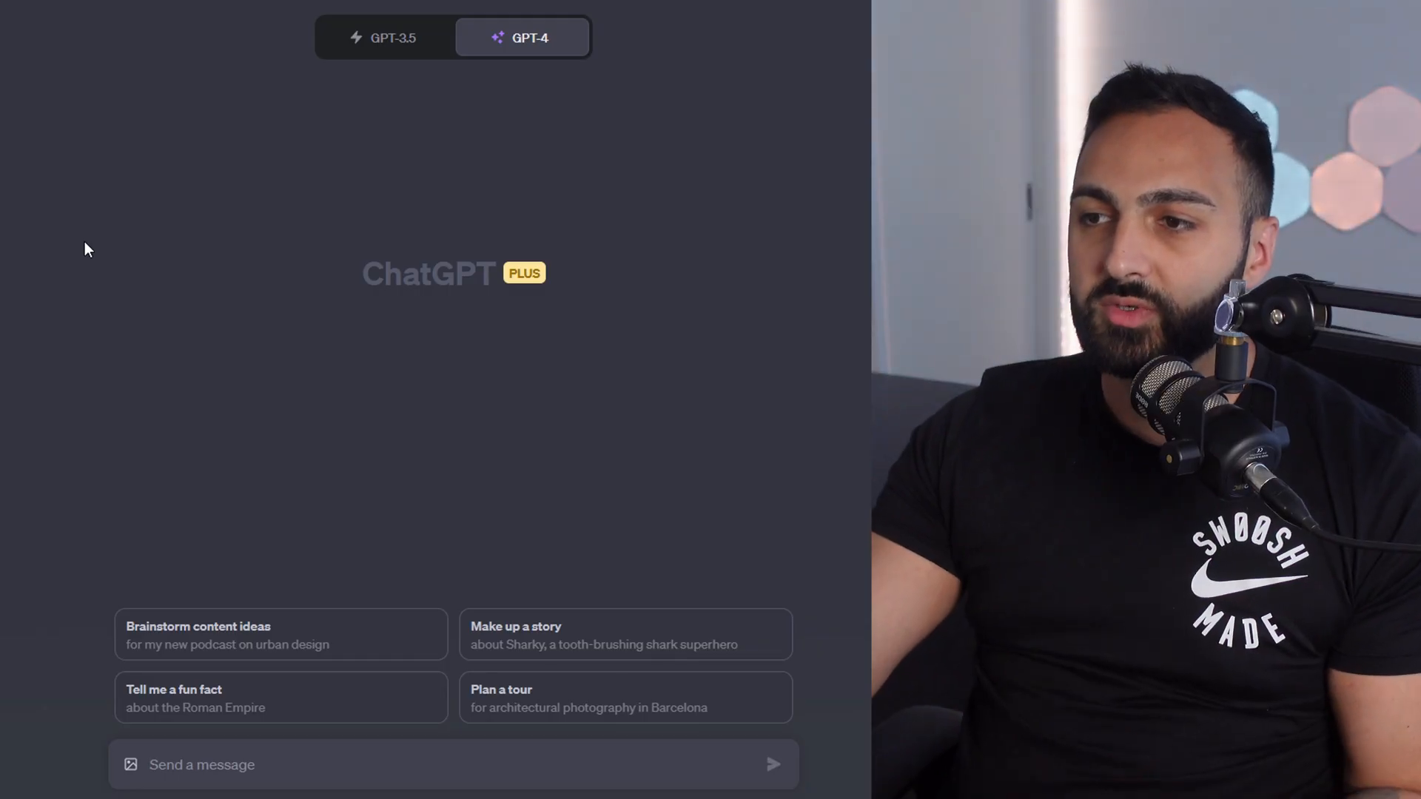
Switch the GPT-4 model selector to DALL-E 3 image generation for thumbnail concepts.
{"action": "left_click", "coordinate": [523, 37]}
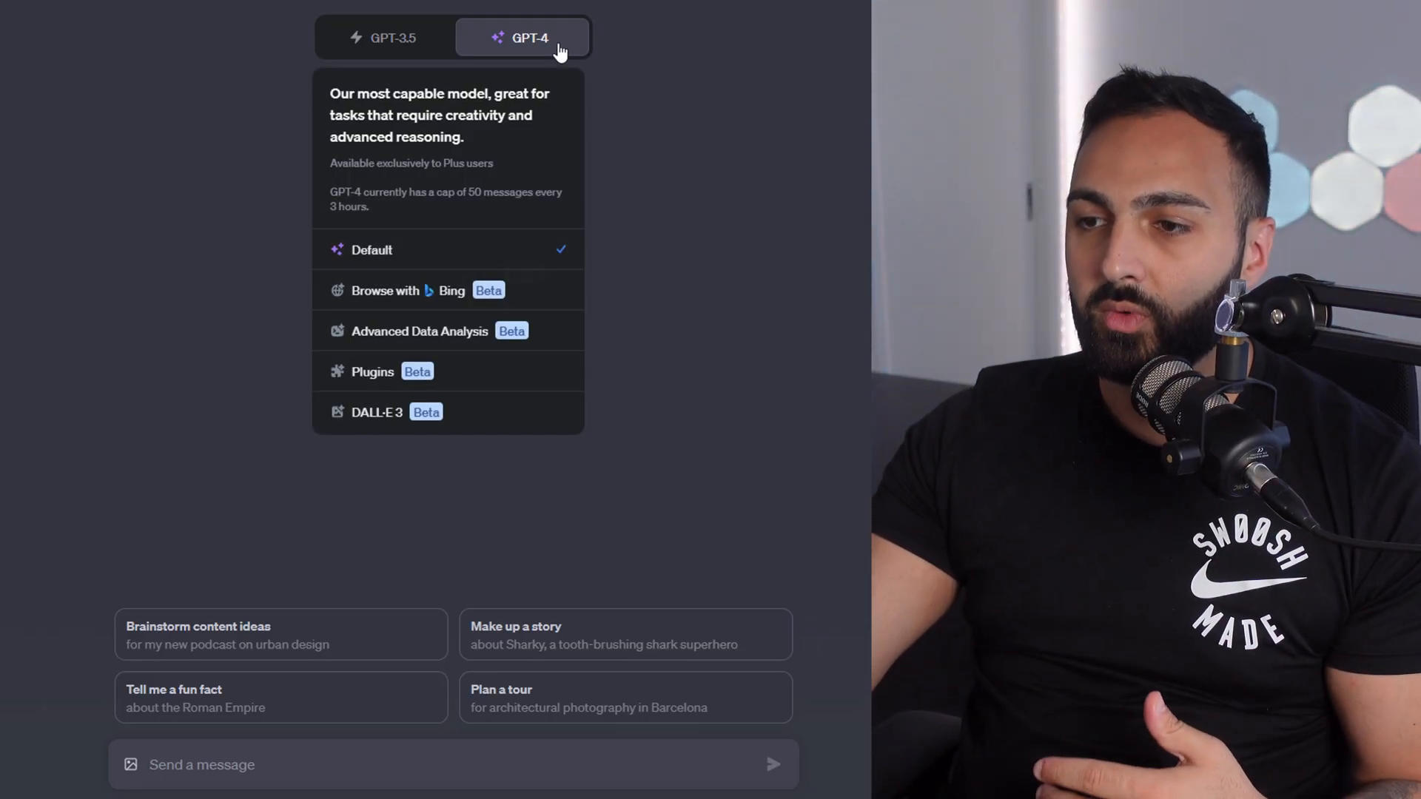
{"action": "left_click", "coordinate": [376, 412]}
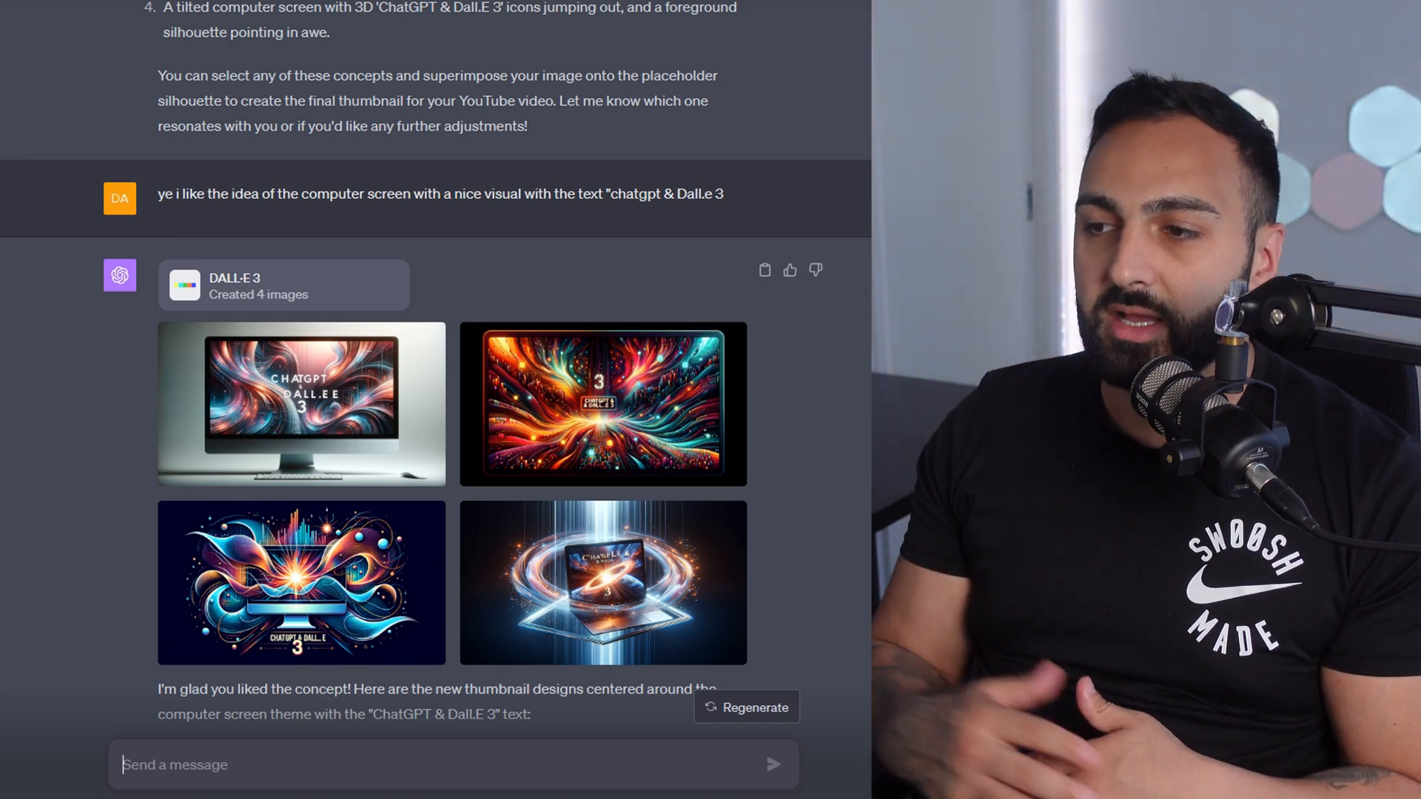
Inspect the first amazed-face image full size, then request a colourful version inside a 3D computer.
{"action": "scroll", "scroll_direction": "down", "scroll_amount": 3}
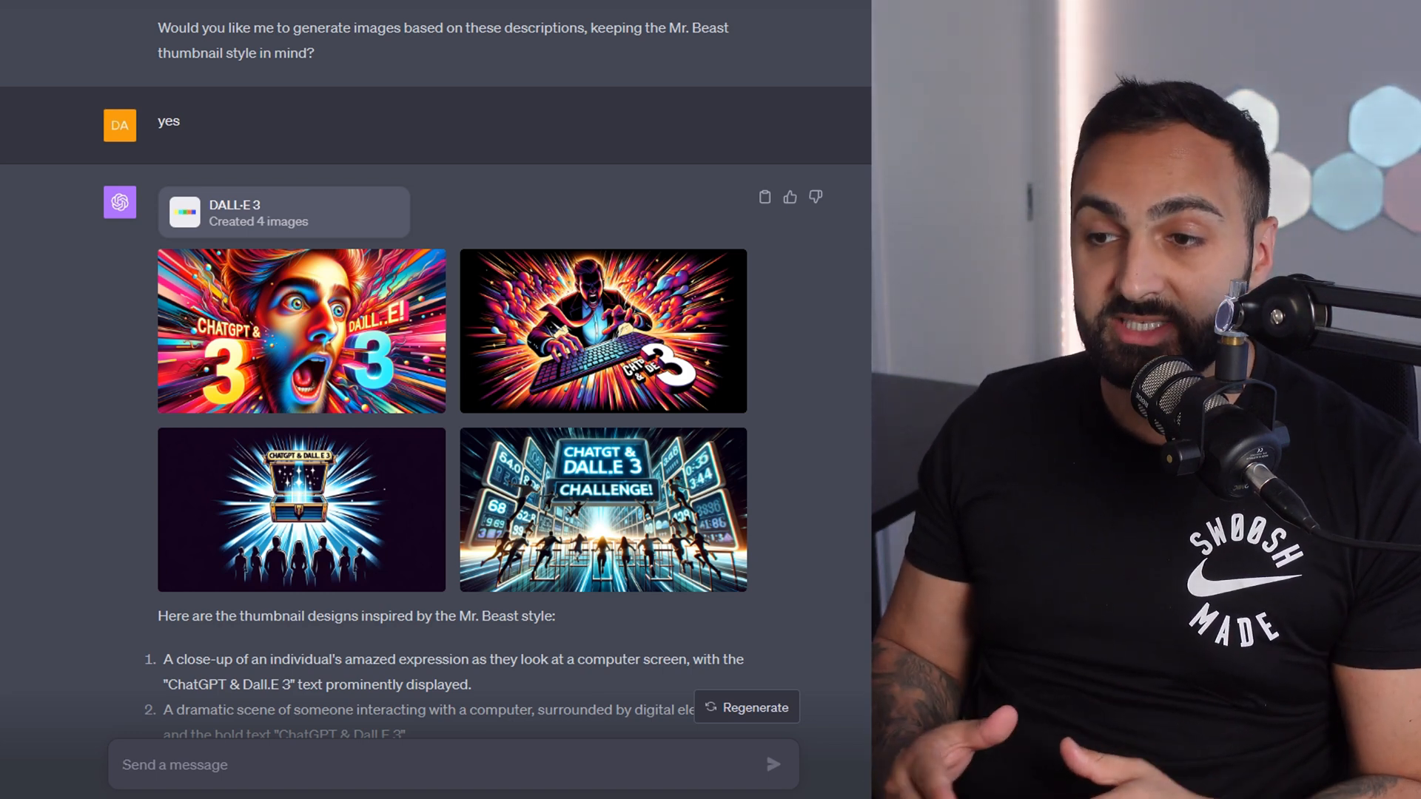
{"action": "left_click", "coordinate": [300, 330]}
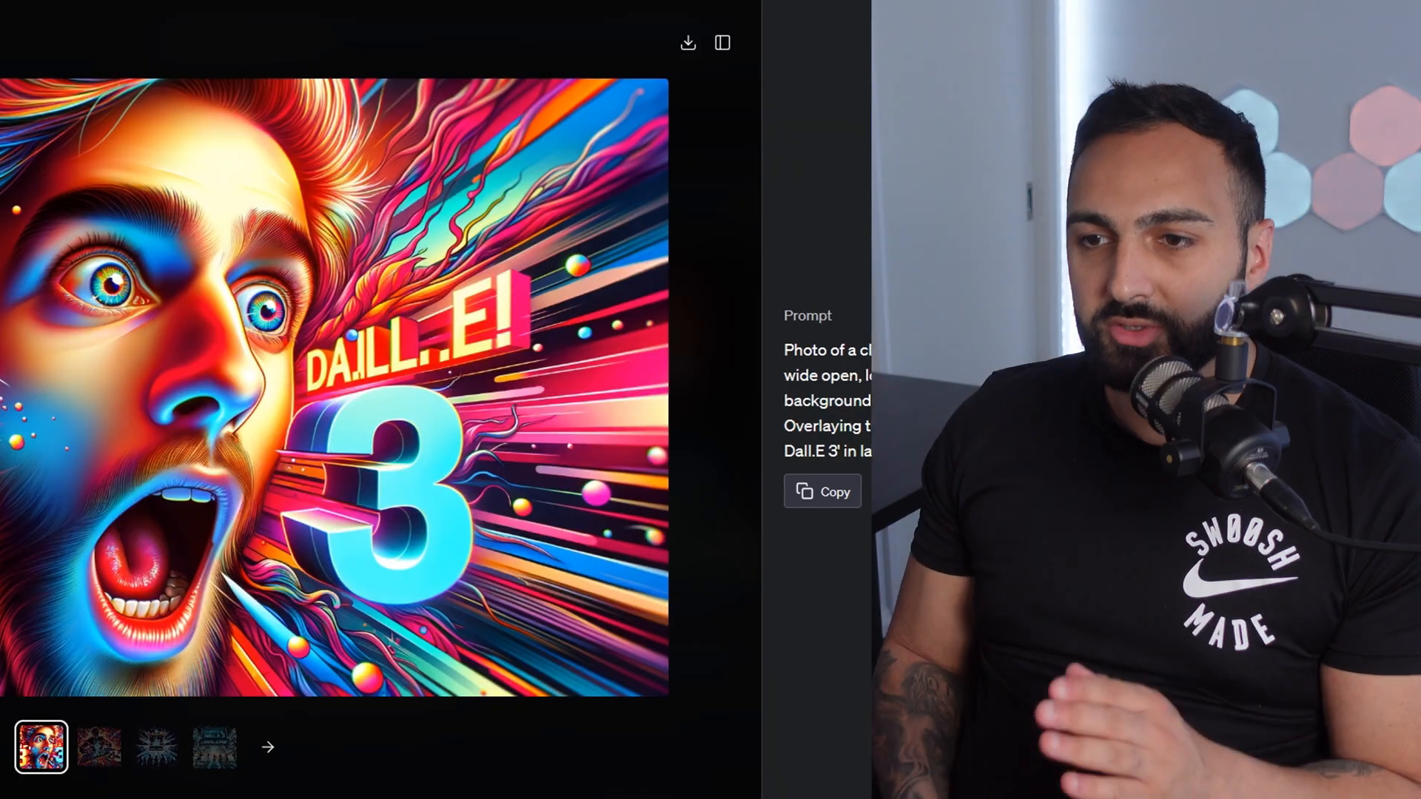
{"action": "left_click", "coordinate": [721, 43]}
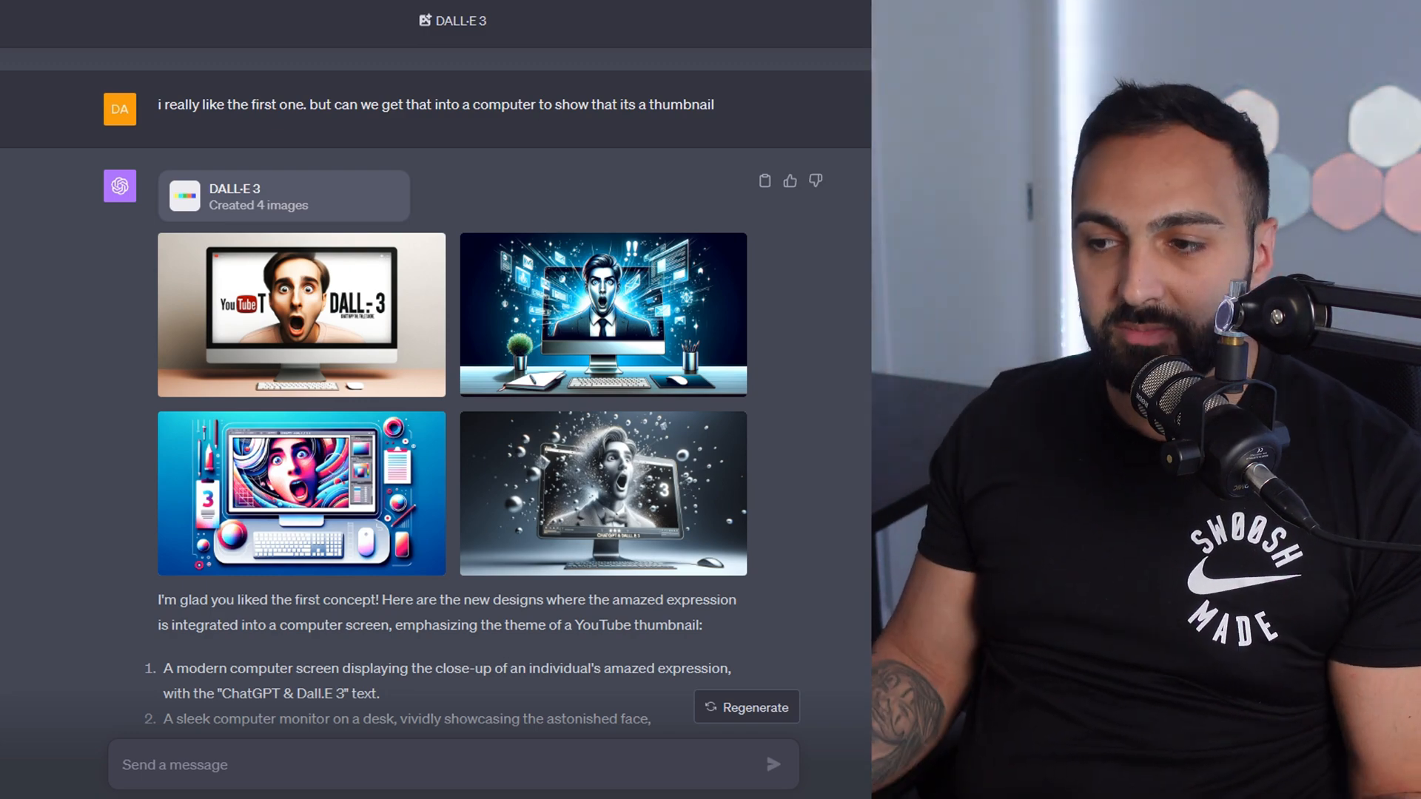
{"action": "left_click", "coordinate": [603, 491]}
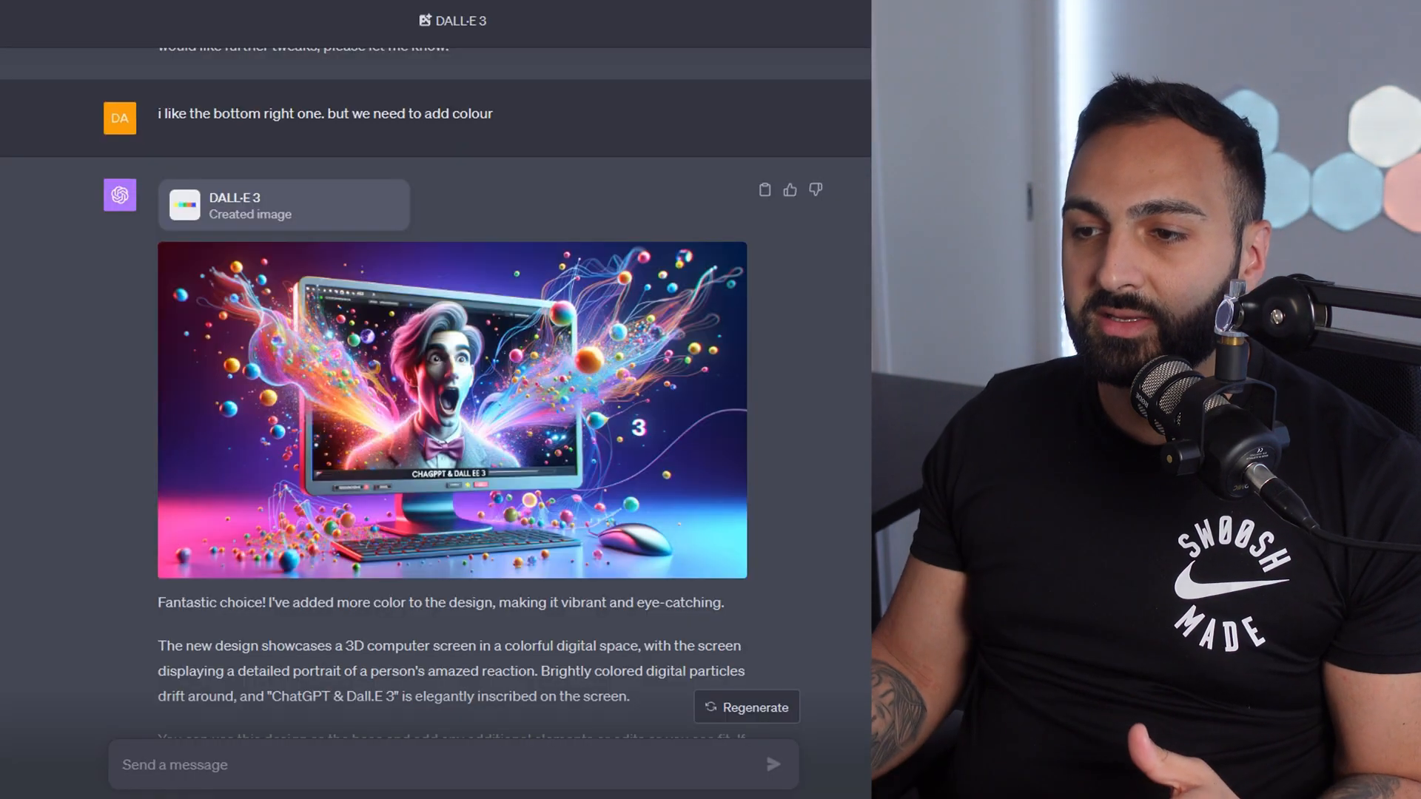
{"action": "left_click", "coordinate": [451, 410]}
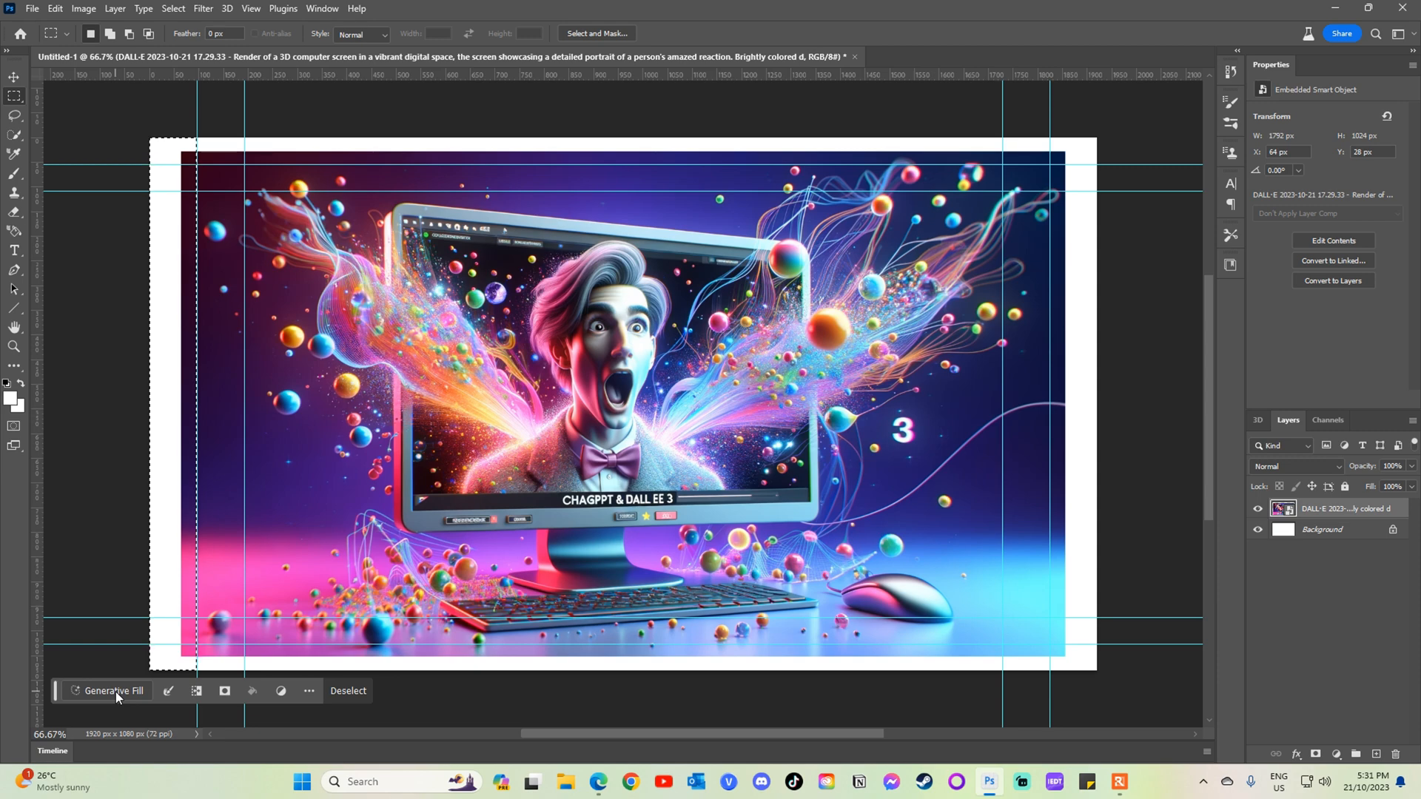
Generative-fill the empty left, top, right and bottom strips so the picture reaches the canvas edges.
{"action": "left_click", "coordinate": [114, 692]}
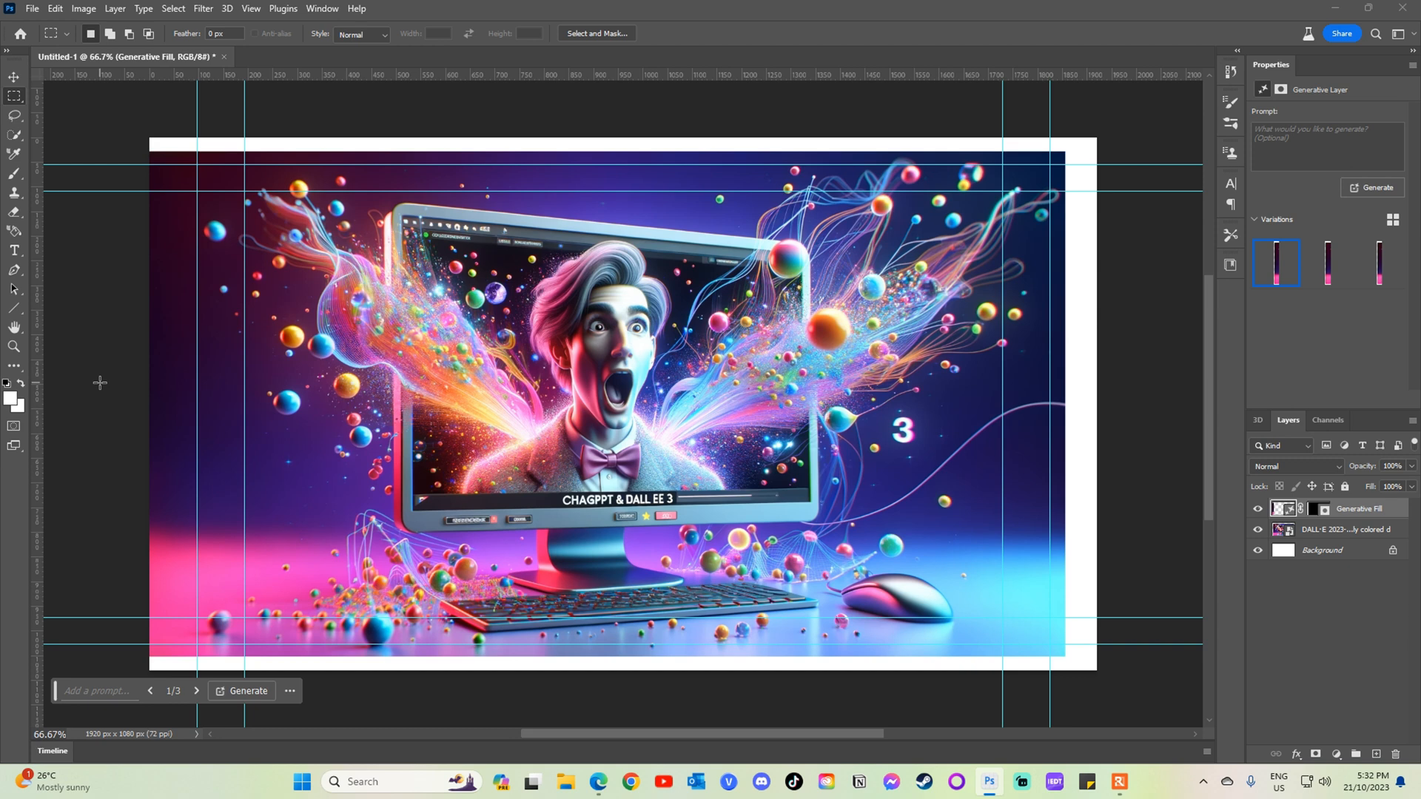
{"action": "mouse_move", "coordinate": [120, 201]}
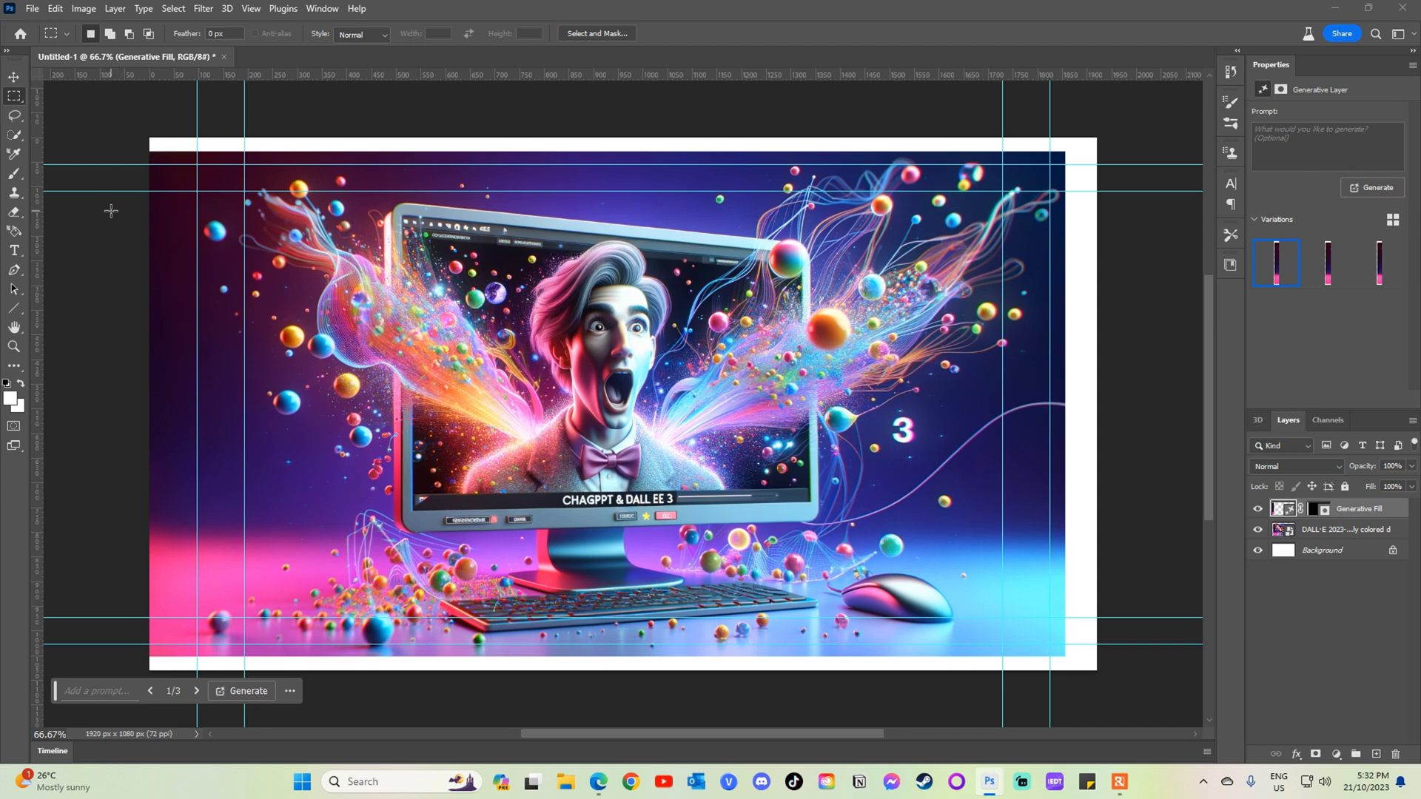
{"action": "left_click", "coordinate": [247, 691]}
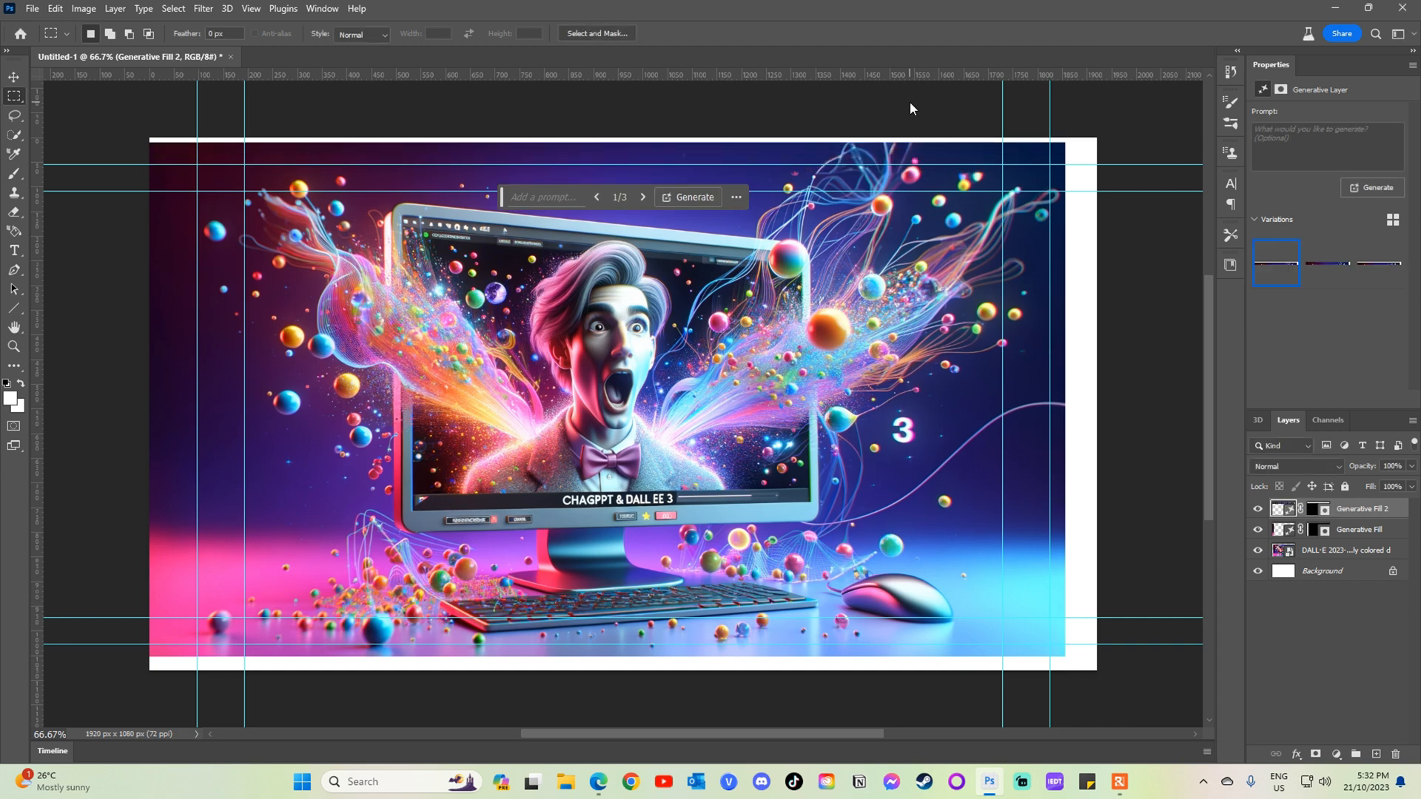
{"action": "left_click", "coordinate": [693, 197]}
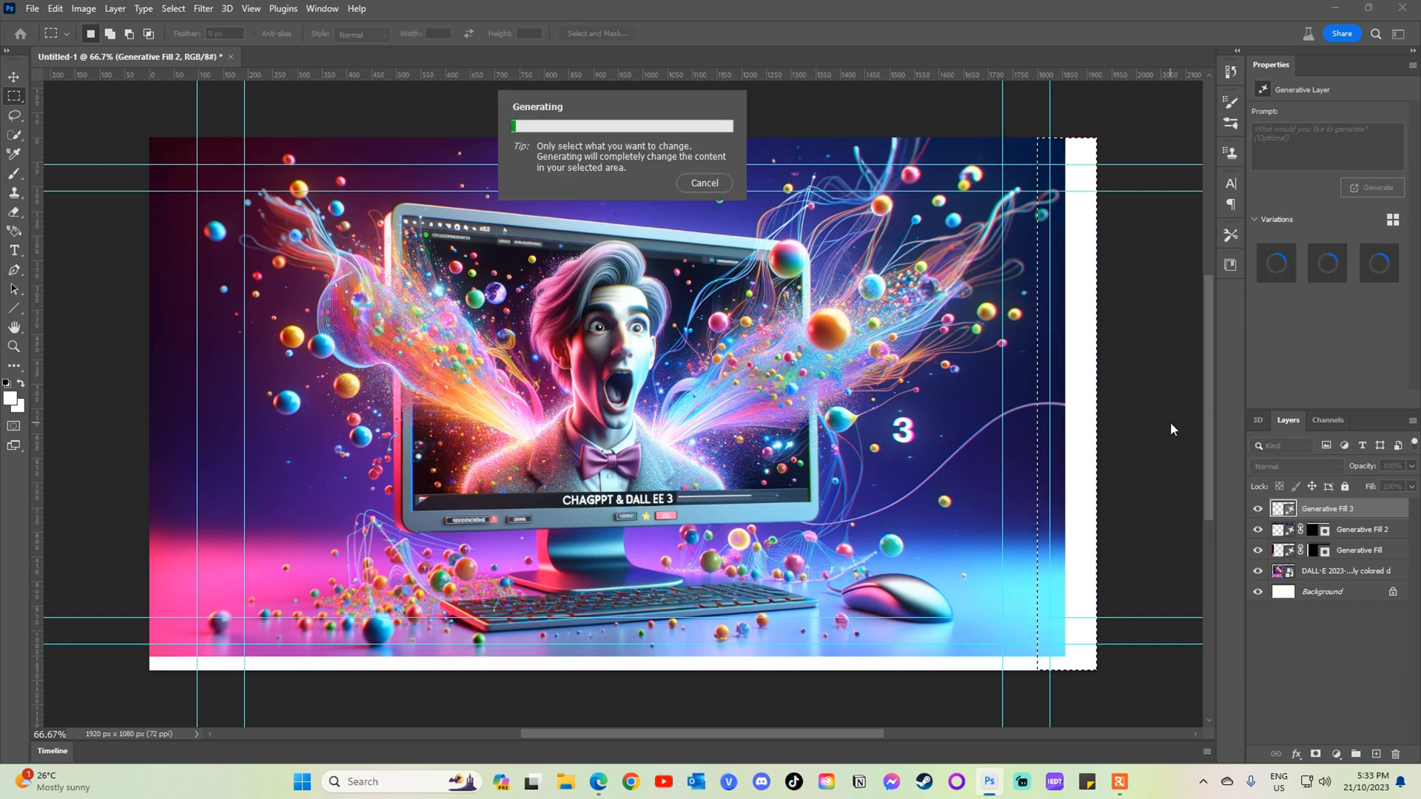
{"action": "mouse_move", "coordinate": [1136, 342]}
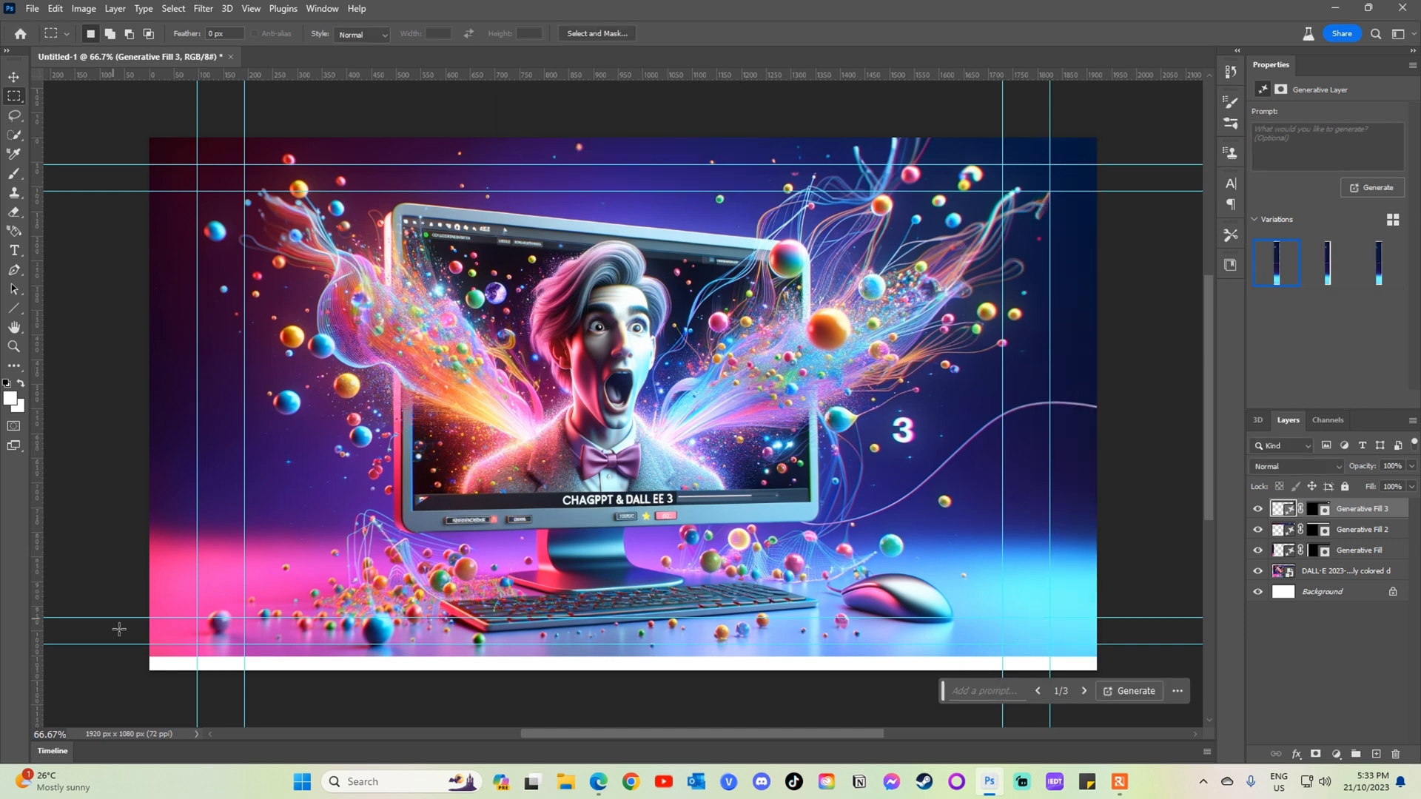
{"action": "left_click", "coordinate": [1128, 691]}
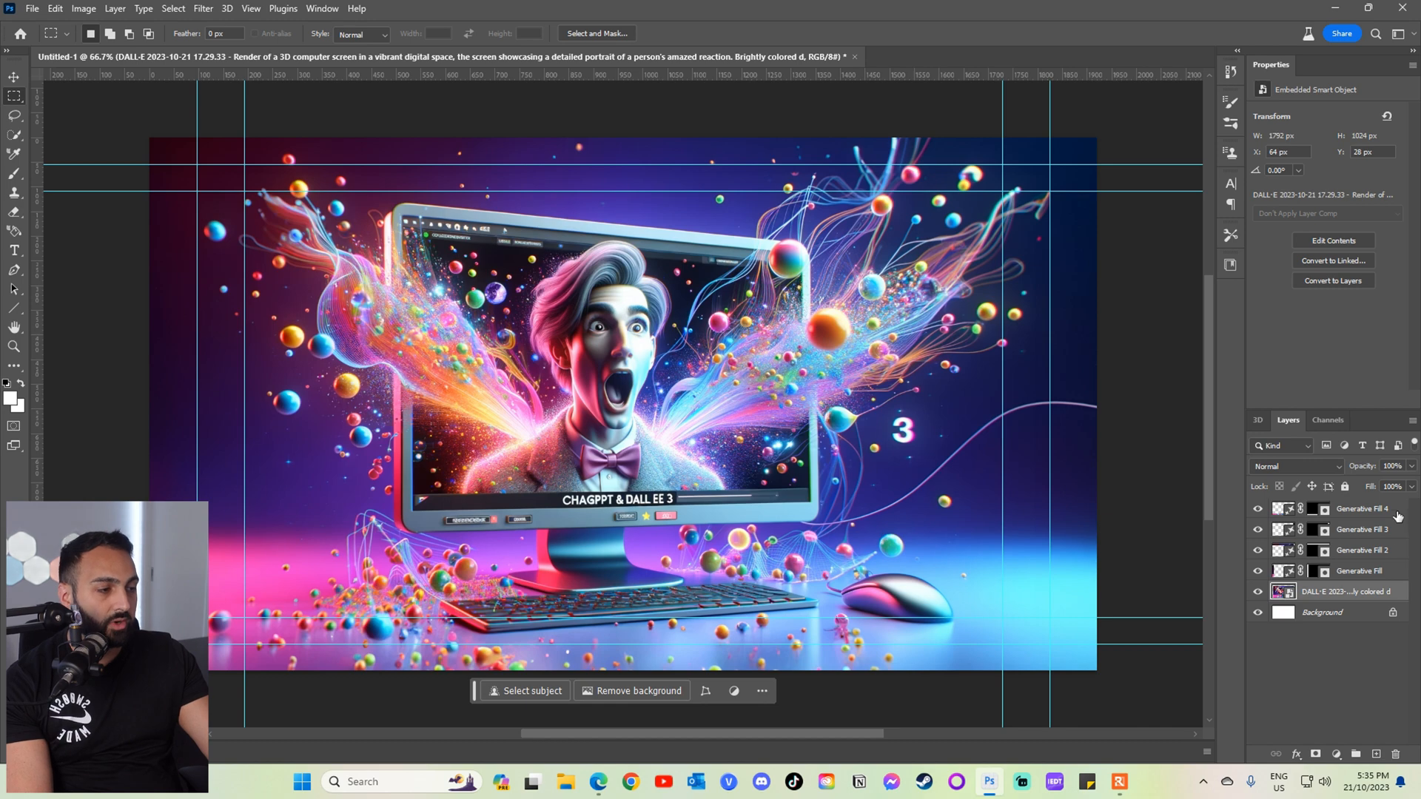
Merge the fill layers, shift the picture left, and generative-fill the freed right strip.
{"action": "right_click", "coordinate": [1362, 508]}
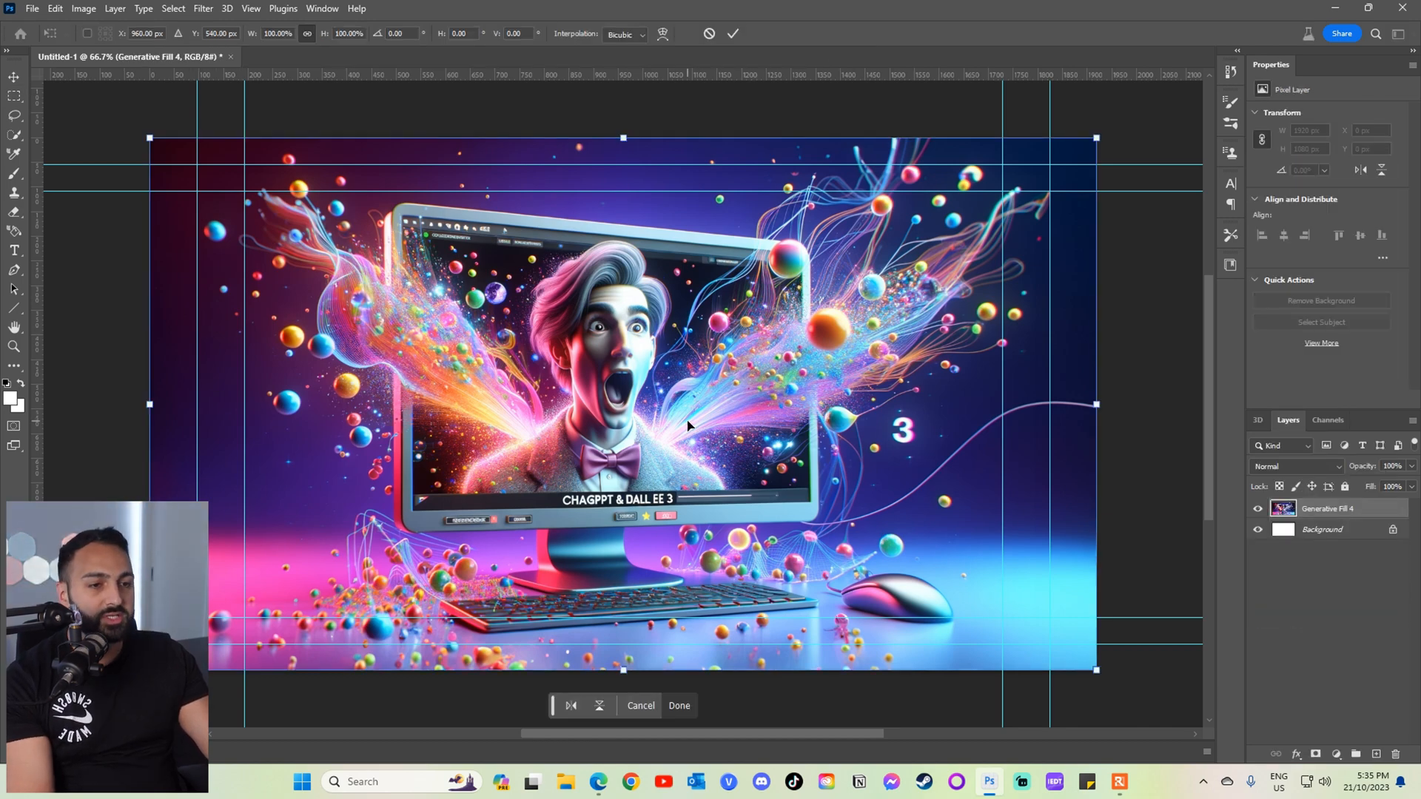
{"action": "left_click_drag", "start_coordinate": [688, 426], "coordinate": [478, 365]}
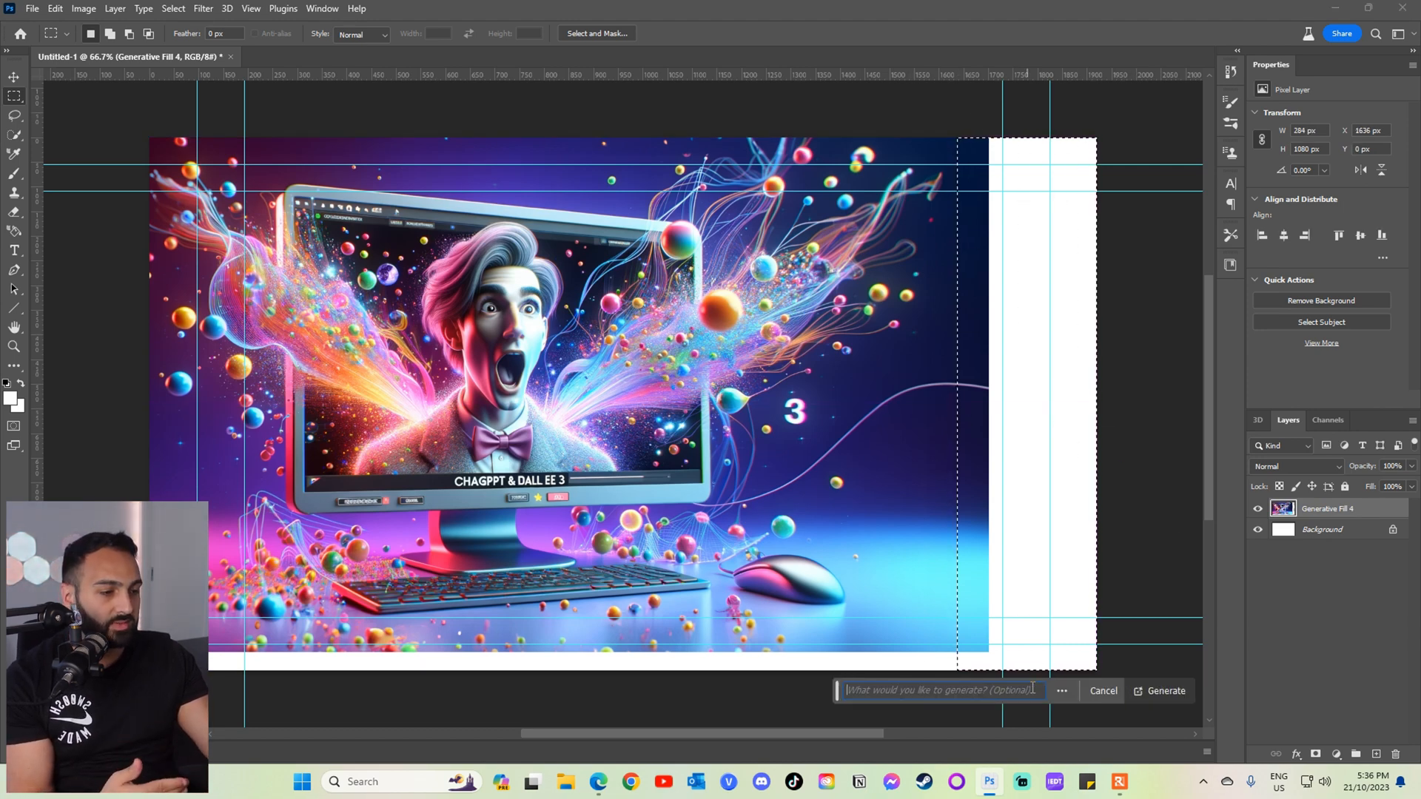
{"action": "left_click", "coordinate": [1165, 691]}
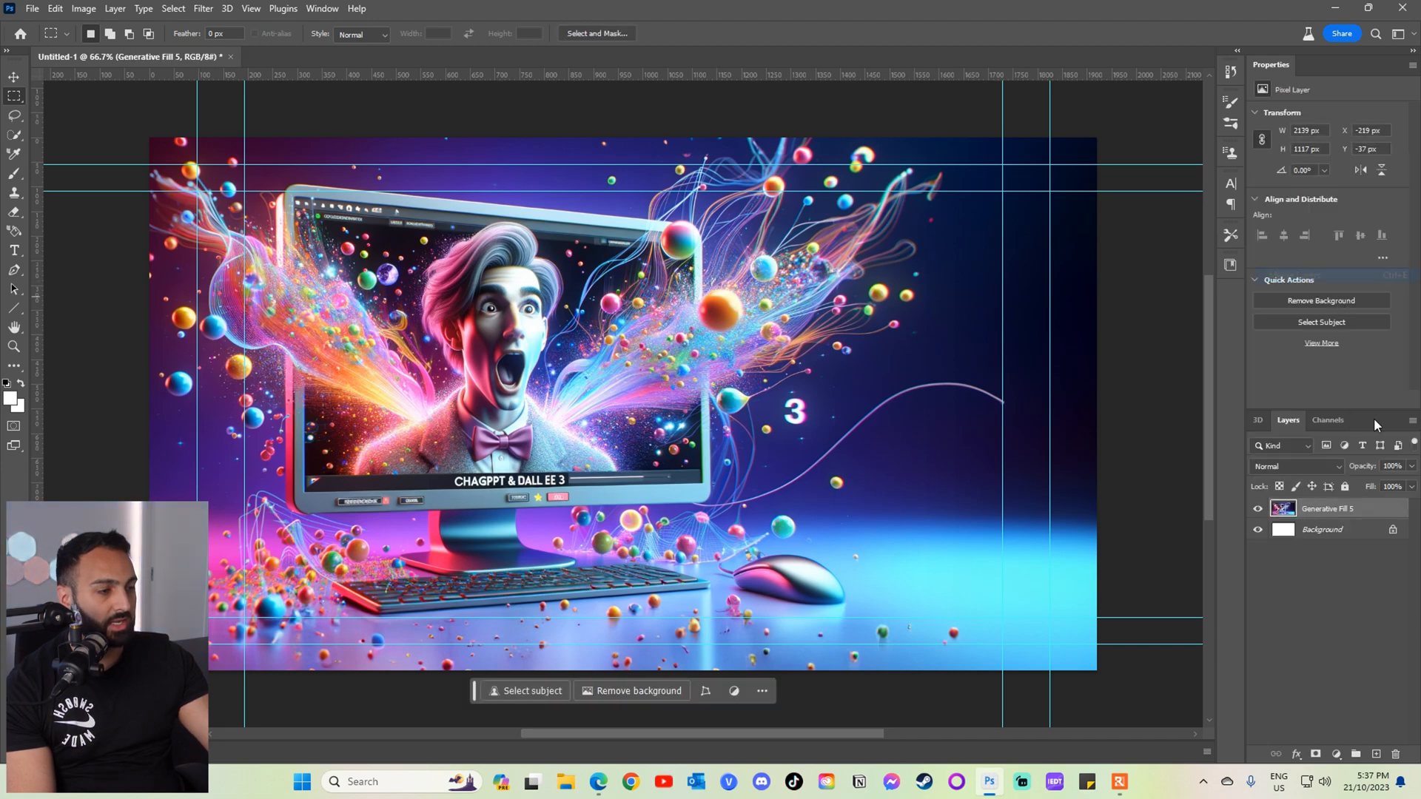
{"action": "mouse_move", "coordinate": [564, 782]}
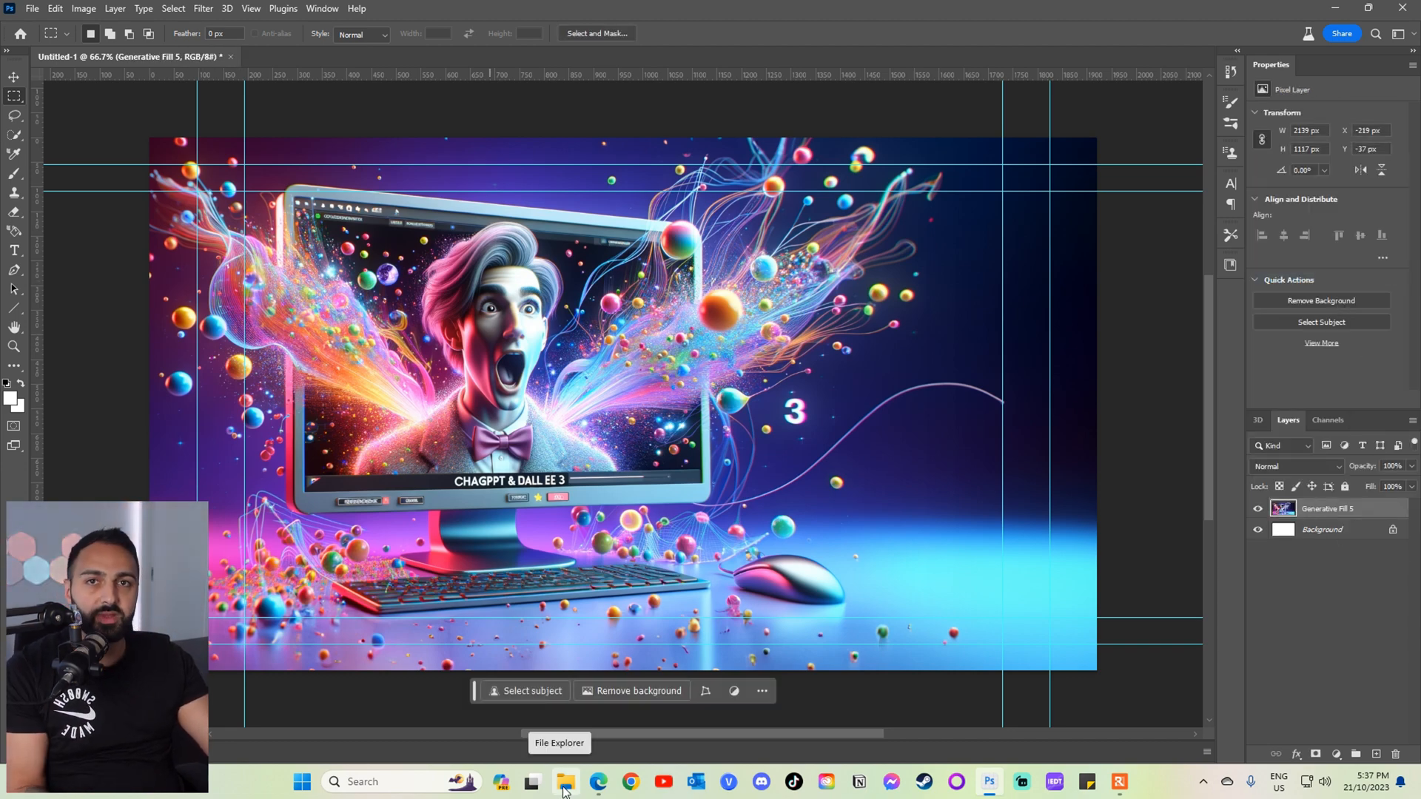
Browse the Photoshoot folder, flipping from the shrugging photo to the side- and upward-pointing poses.
{"action": "left_click", "coordinate": [564, 782]}
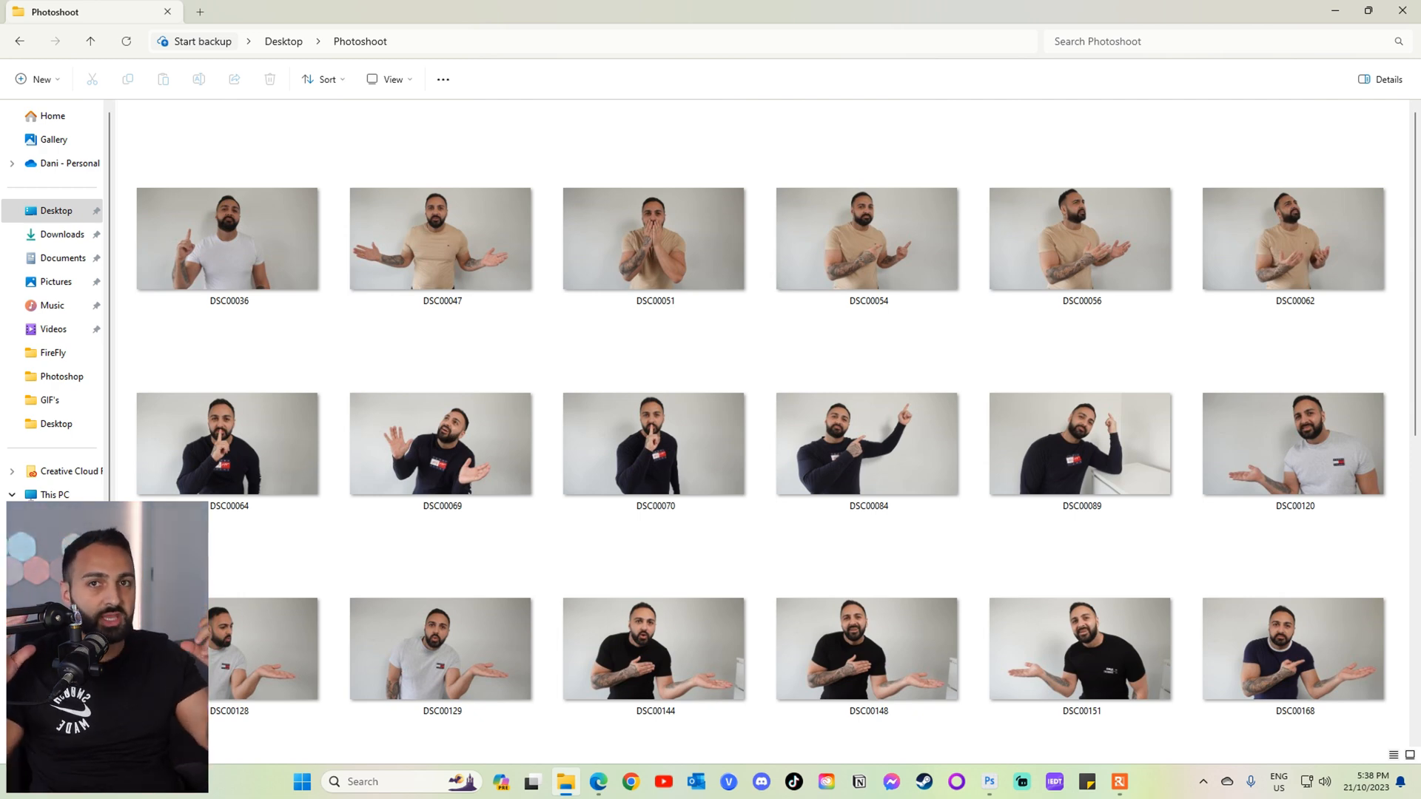
{"action": "double_click", "coordinate": [441, 238]}
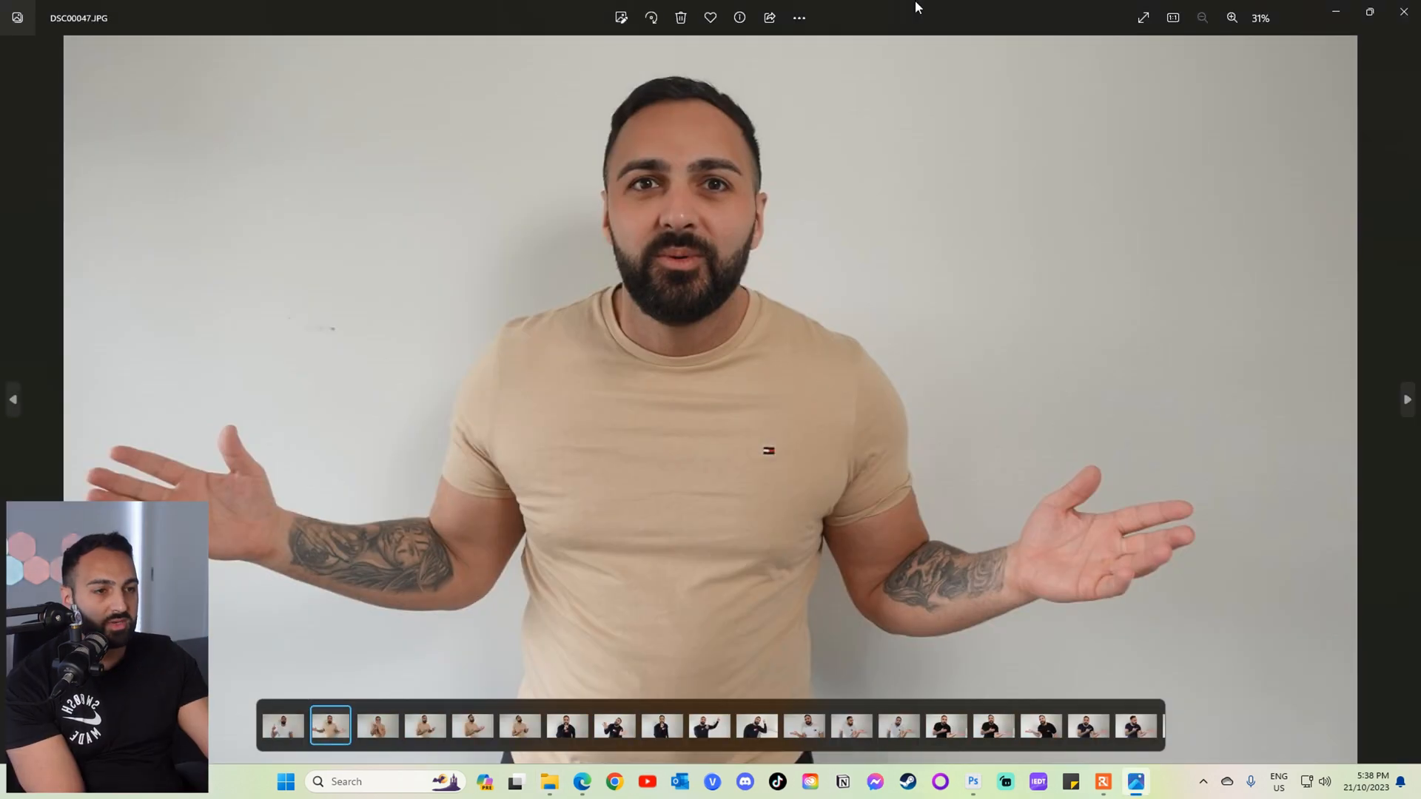
{"action": "left_click", "coordinate": [425, 725]}
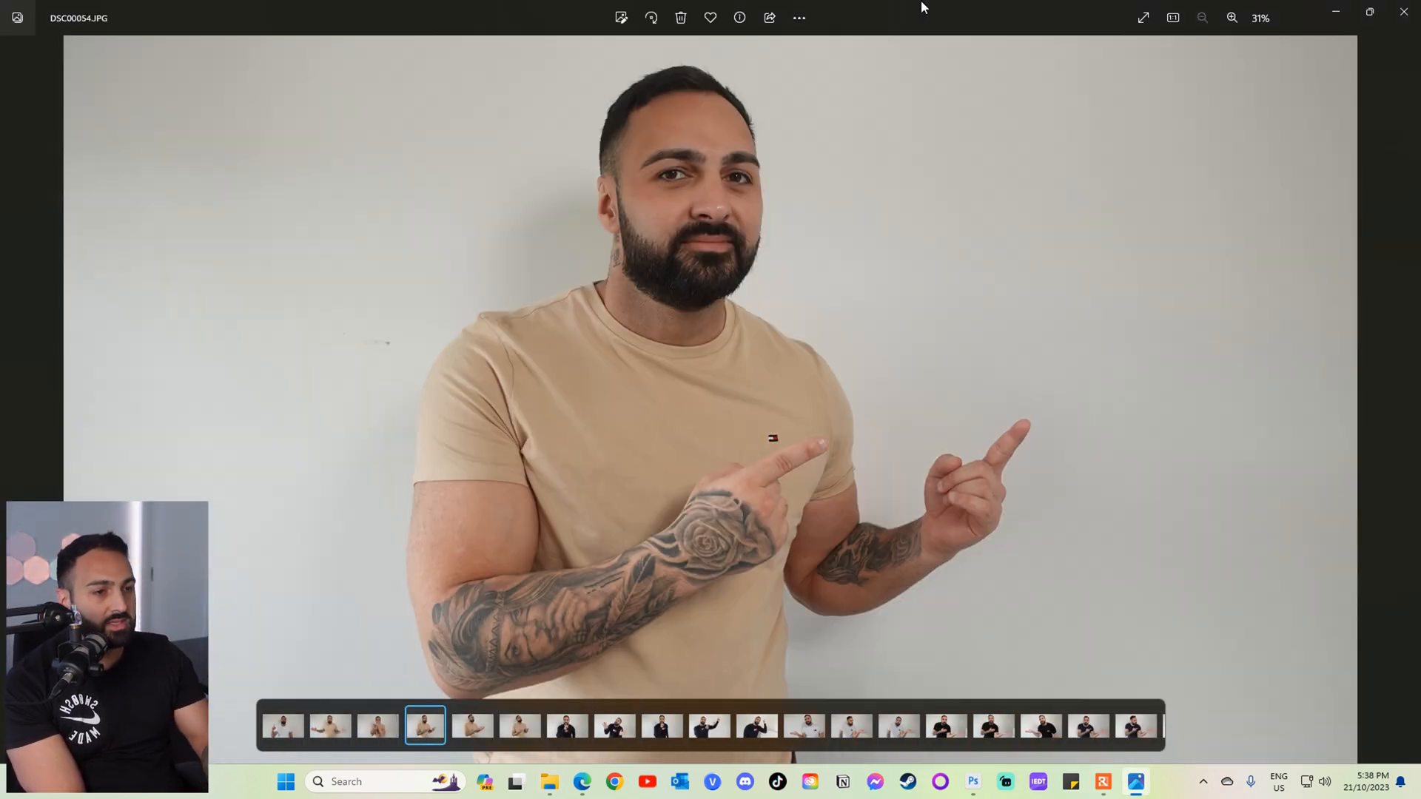
{"action": "left_click", "coordinate": [709, 725]}
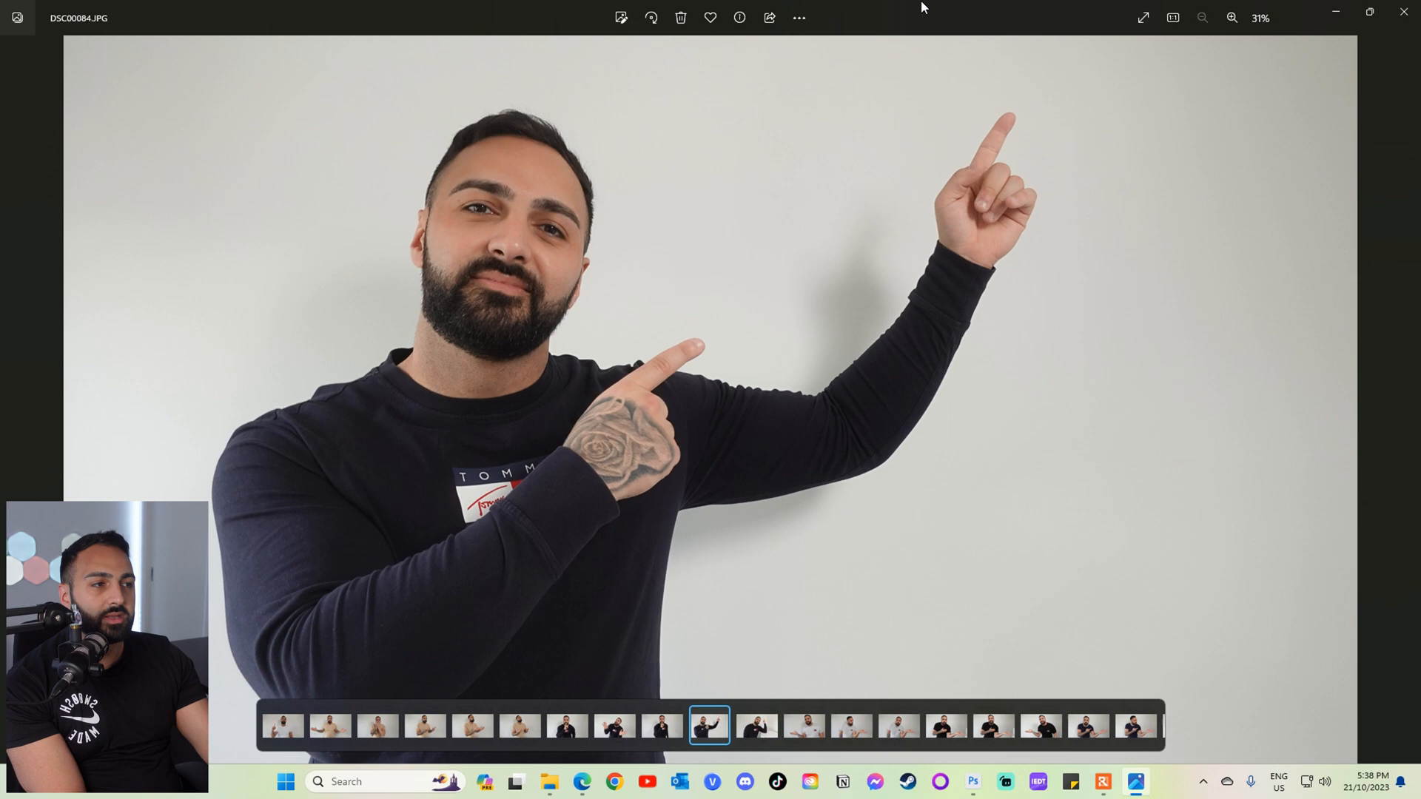
Place the pointing photo into the thumbnail and cut the creator out with Select Subject.
{"action": "left_click", "coordinate": [972, 781]}
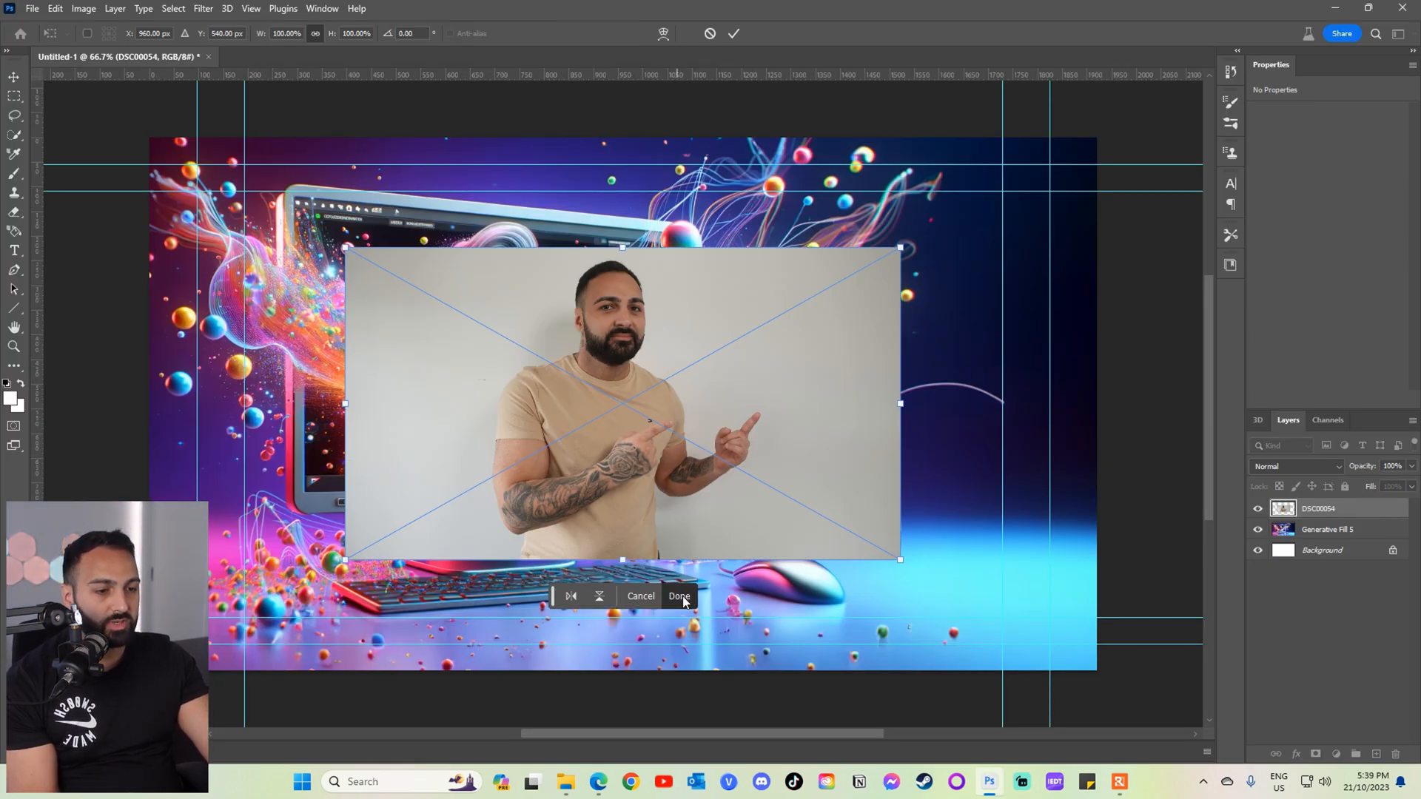
{"action": "left_click", "coordinate": [678, 595]}
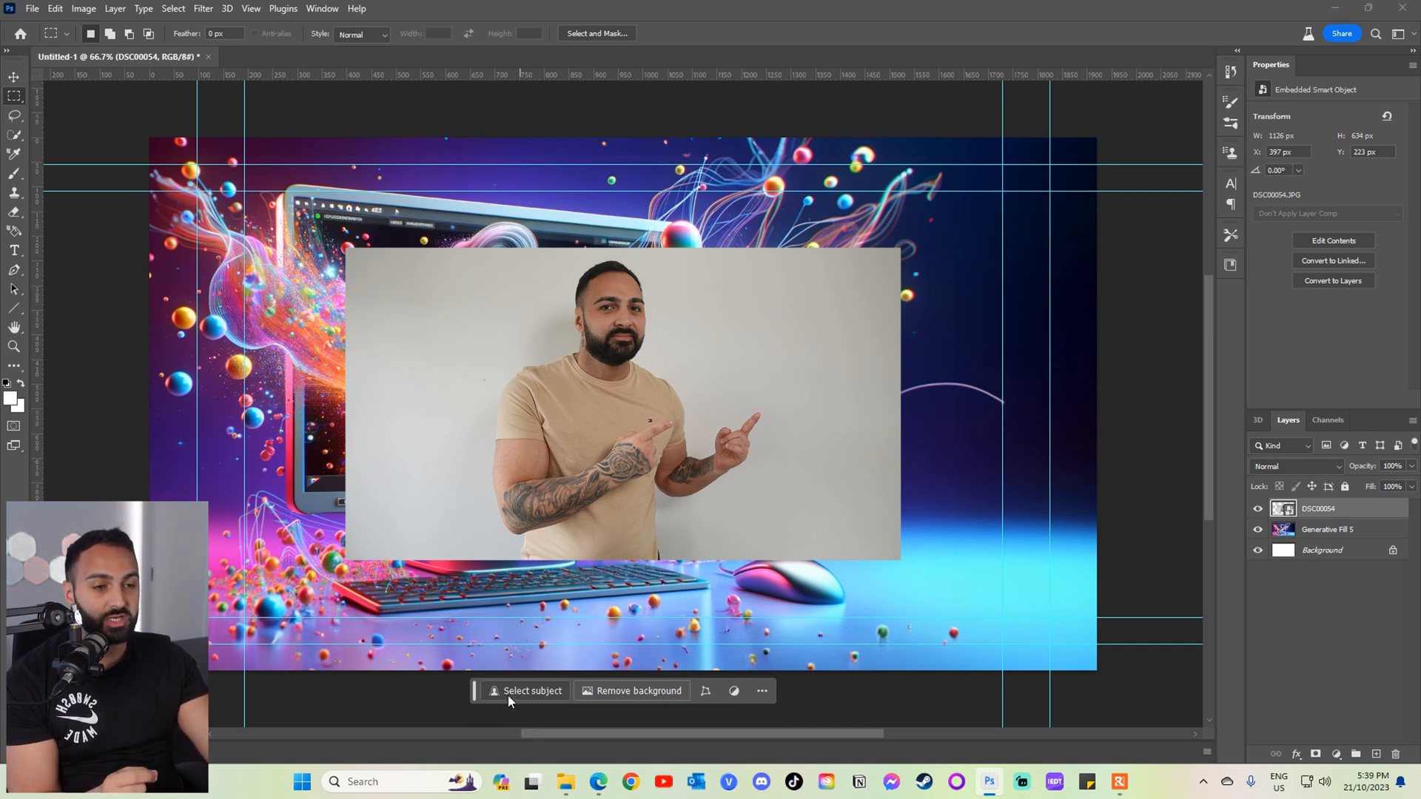
{"action": "left_click", "coordinate": [532, 691]}
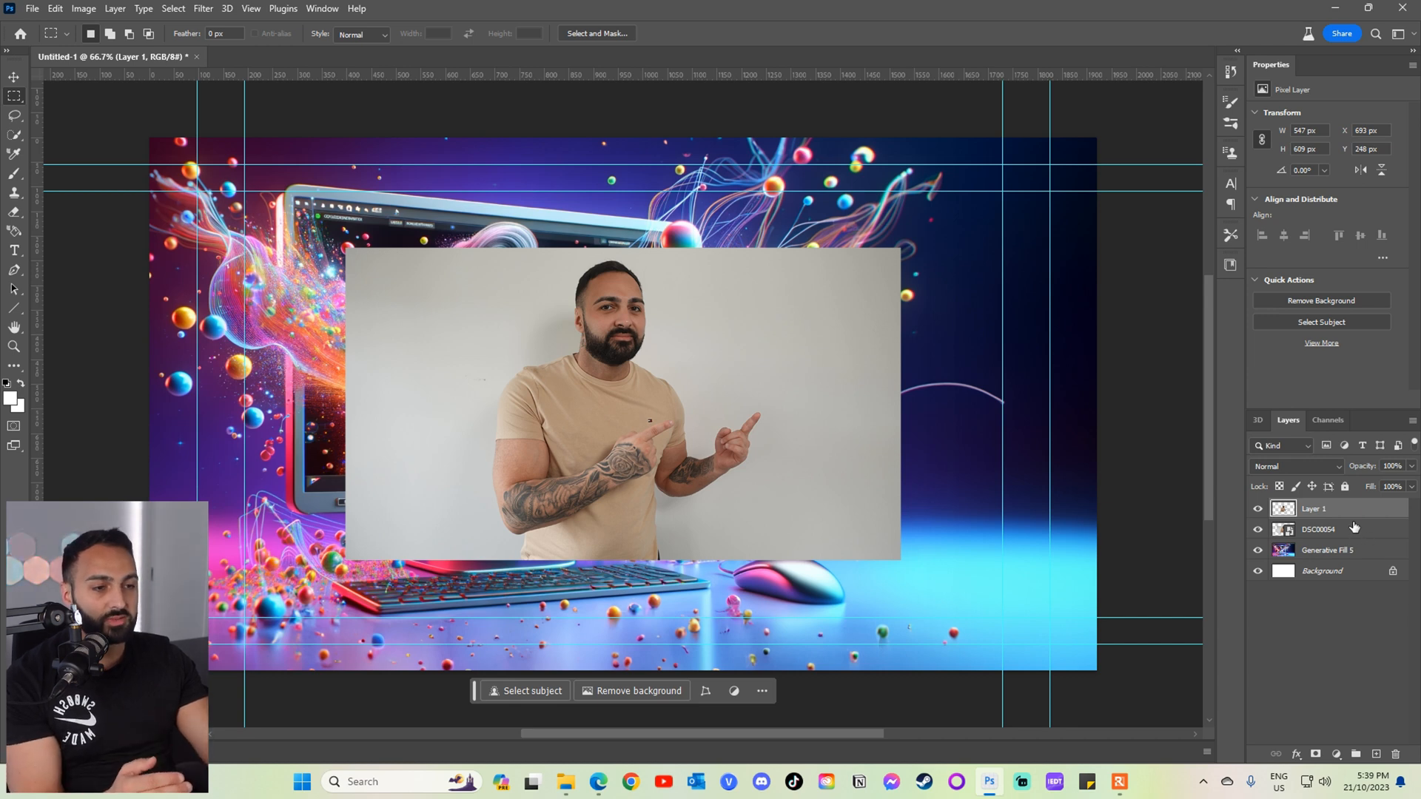
Delete the original photo layer and mirror the cut-out so he faces the computer.
{"action": "left_click", "coordinate": [1319, 530]}
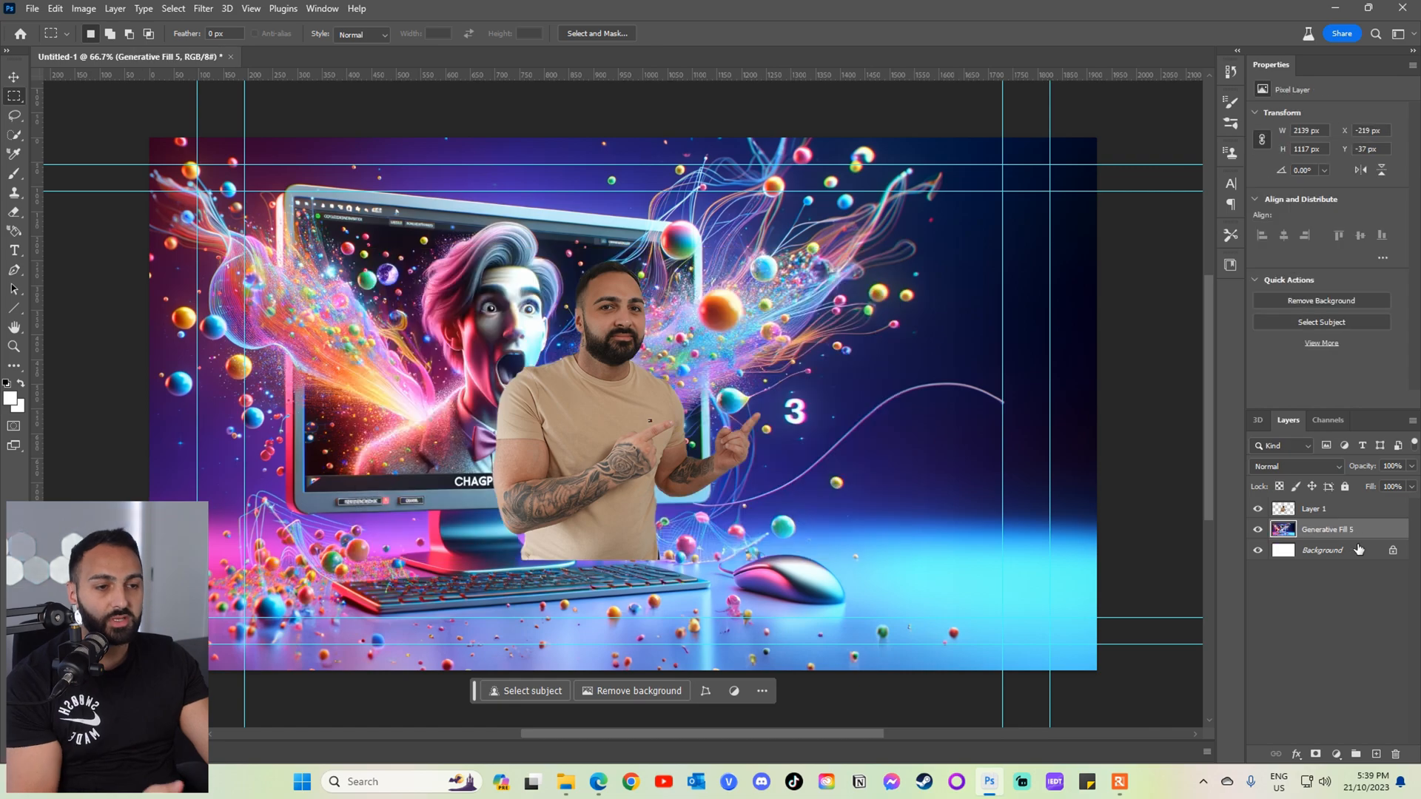
{"action": "key", "text": "ctrl+t"}
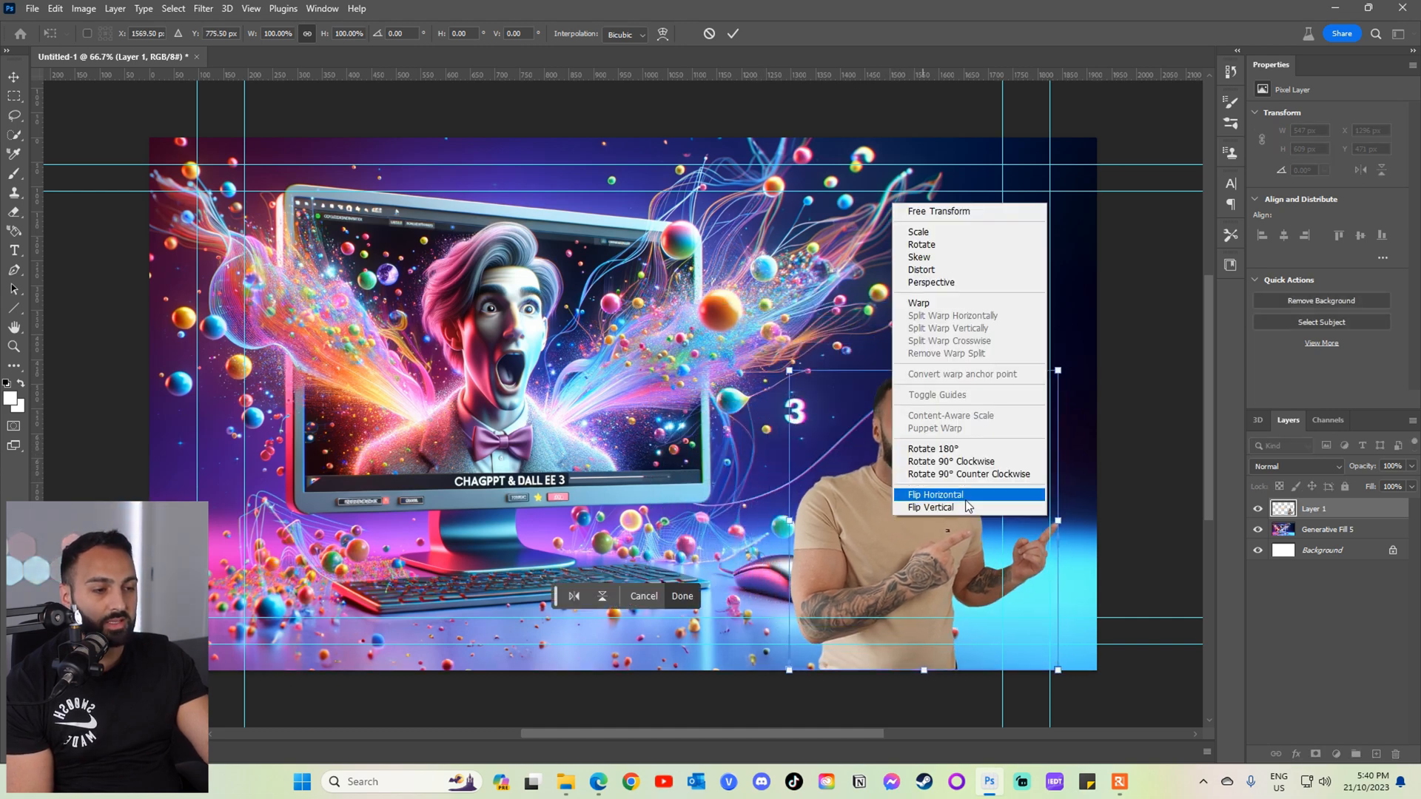
{"action": "left_click", "coordinate": [934, 494]}
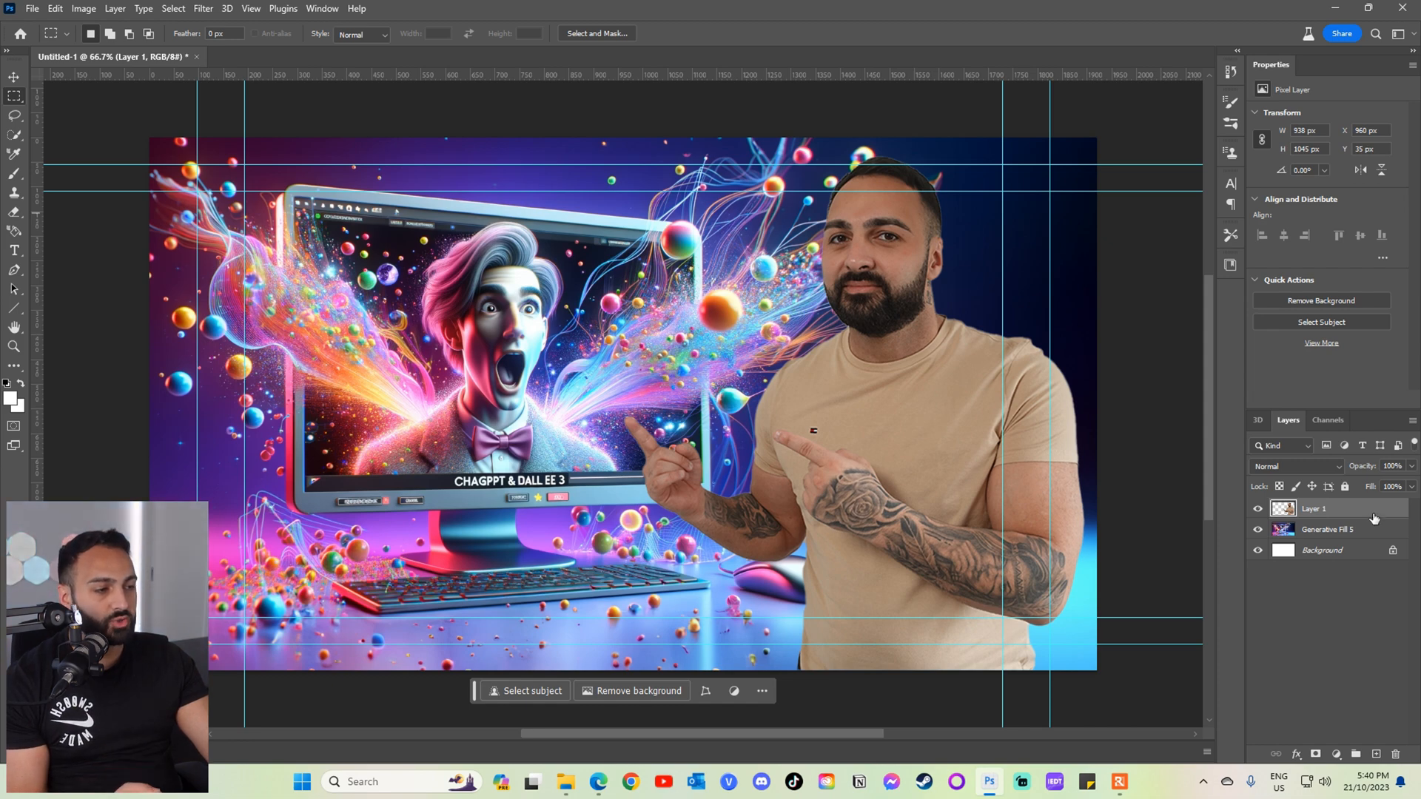
Apply a white Outer Glow layer style to the creator cut-out.
{"action": "double_click", "coordinate": [1313, 508]}
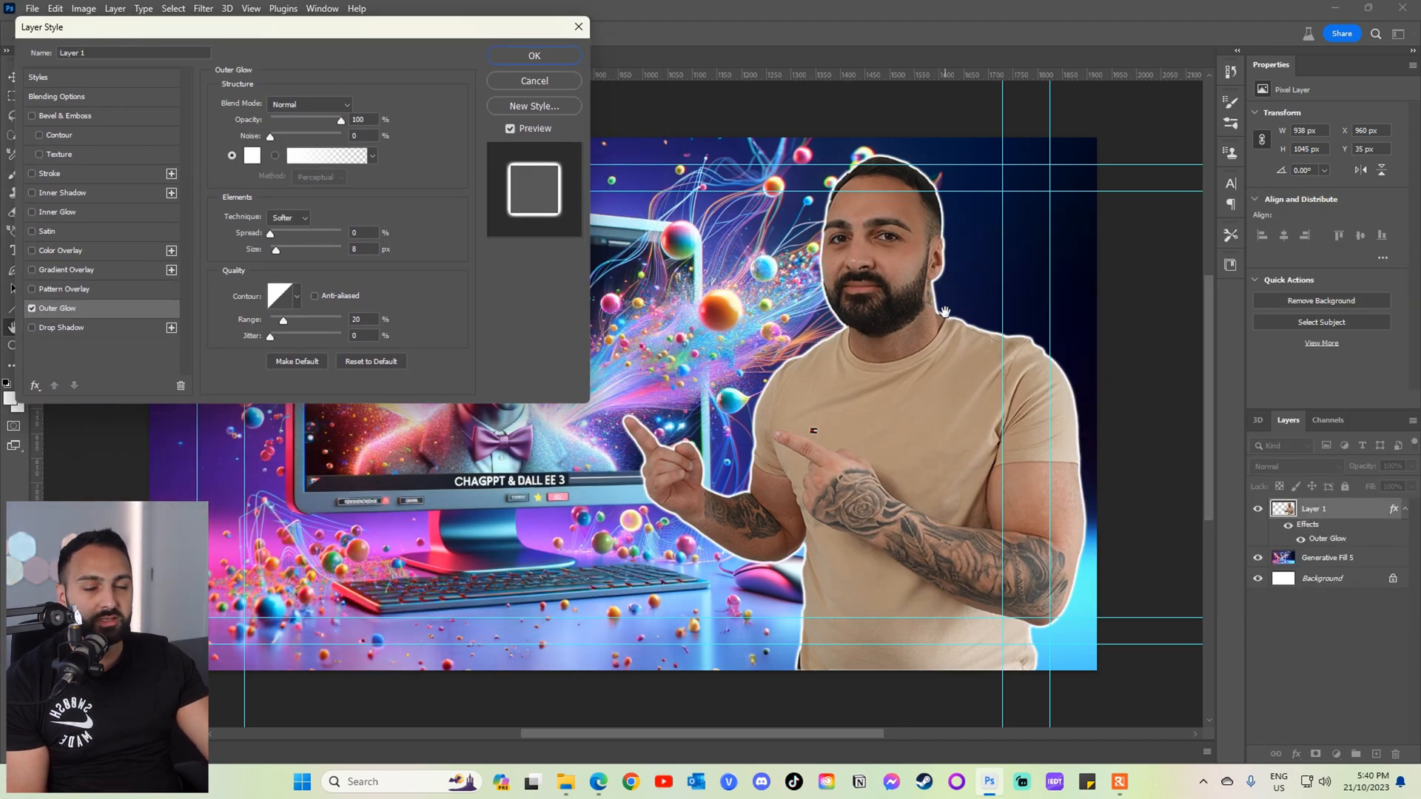
{"action": "mouse_move", "coordinate": [939, 328]}
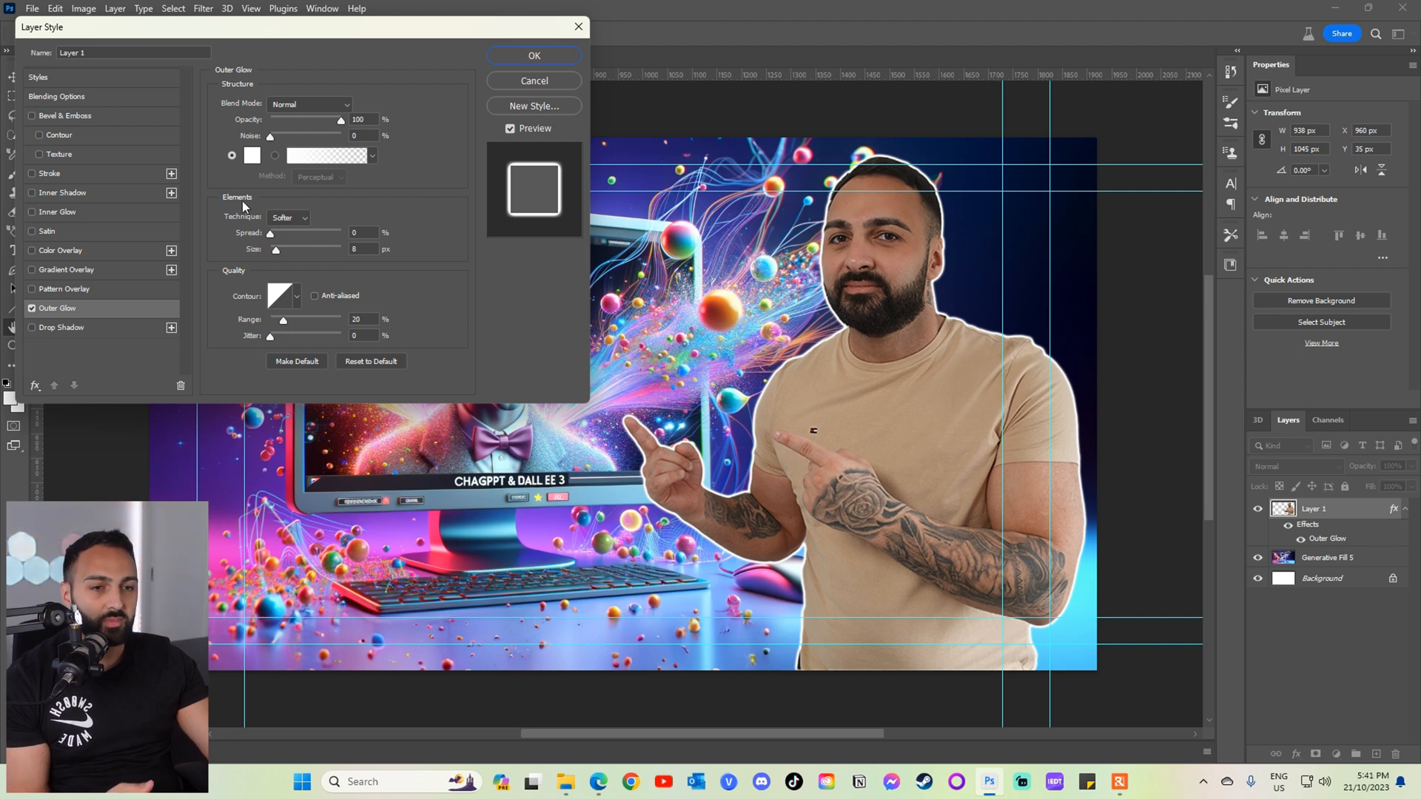
{"action": "mouse_move", "coordinate": [316, 374]}
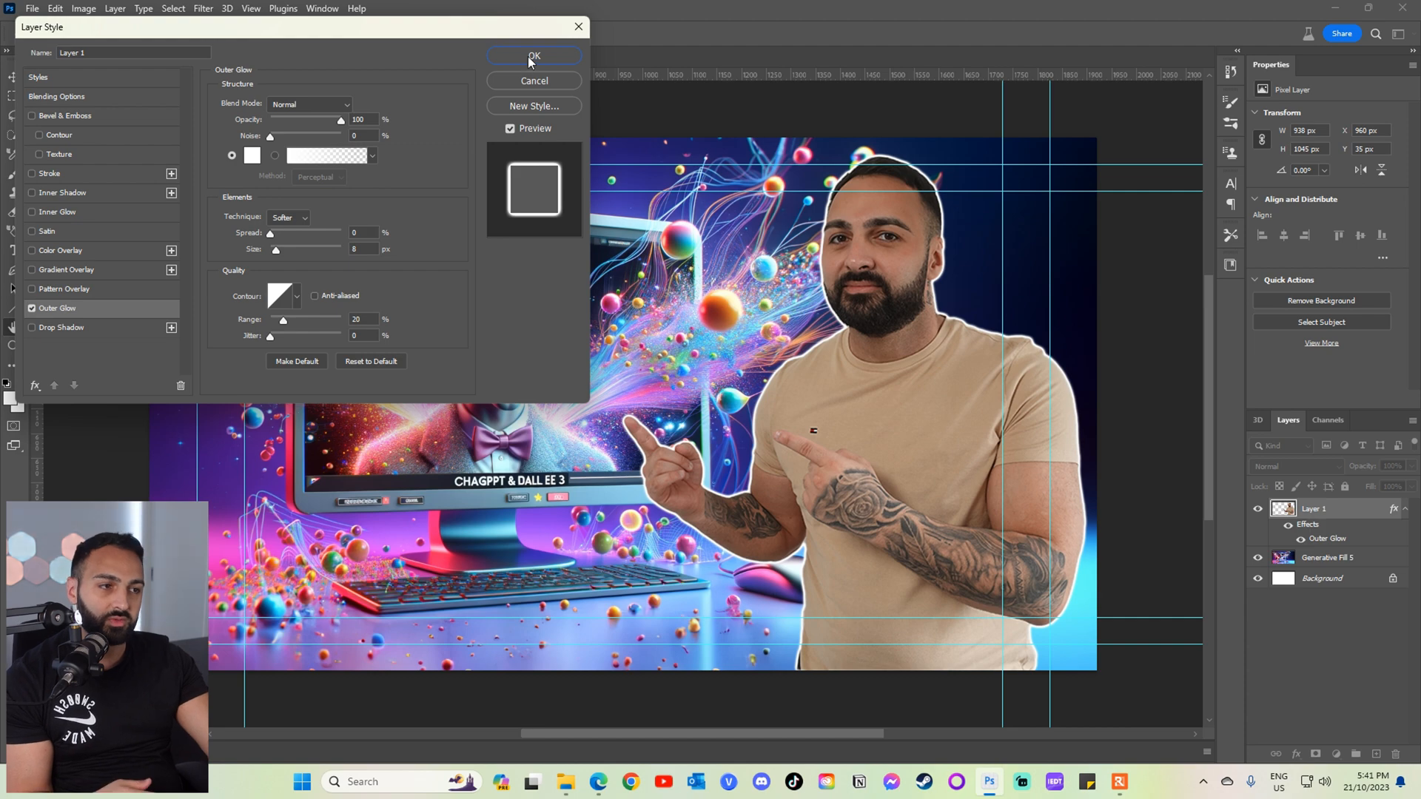
{"action": "left_click", "coordinate": [535, 55]}
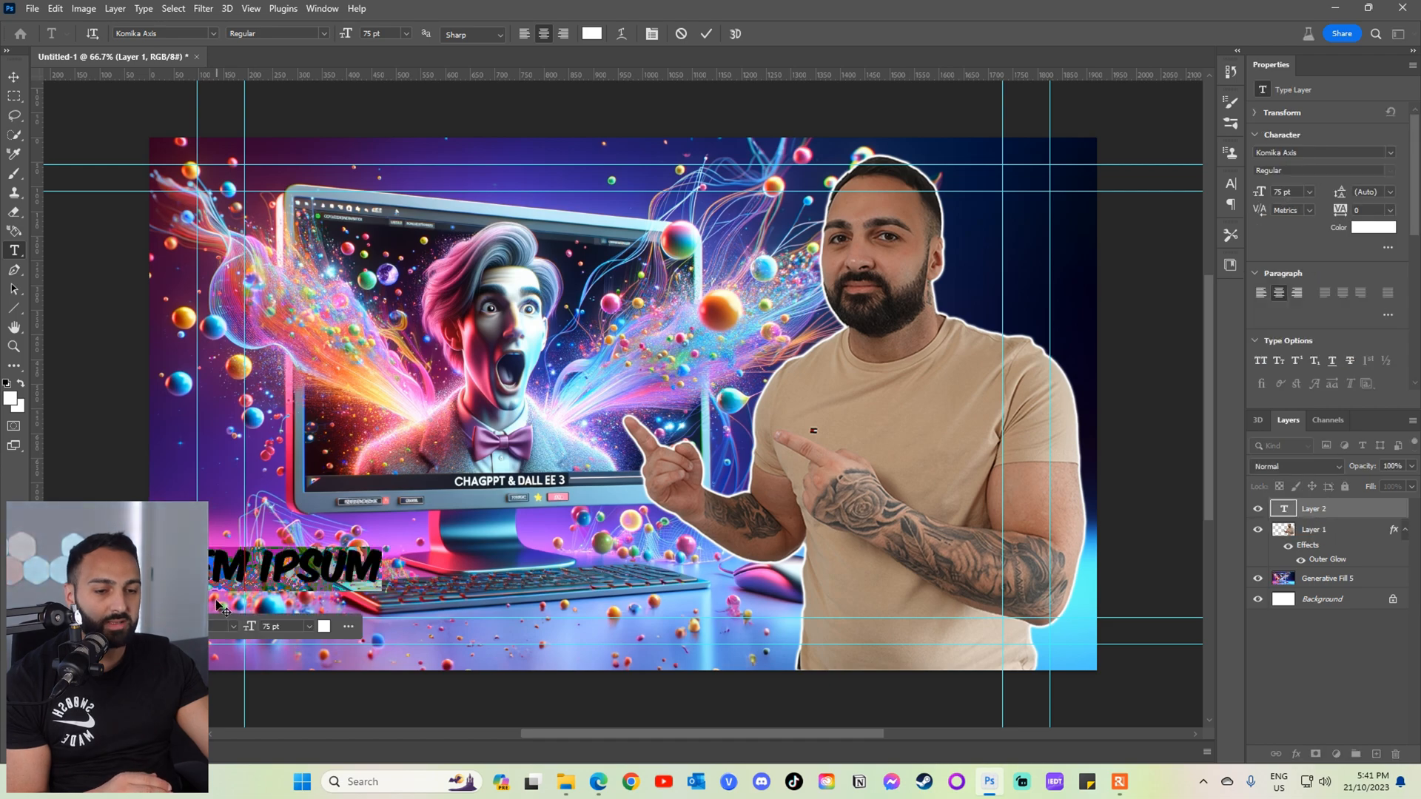
Copy ChatGPT's 'Level Up Your Thumbnails!' suggestion and bring it back as the Photoshop headline.
{"action": "left_click", "coordinate": [597, 781]}
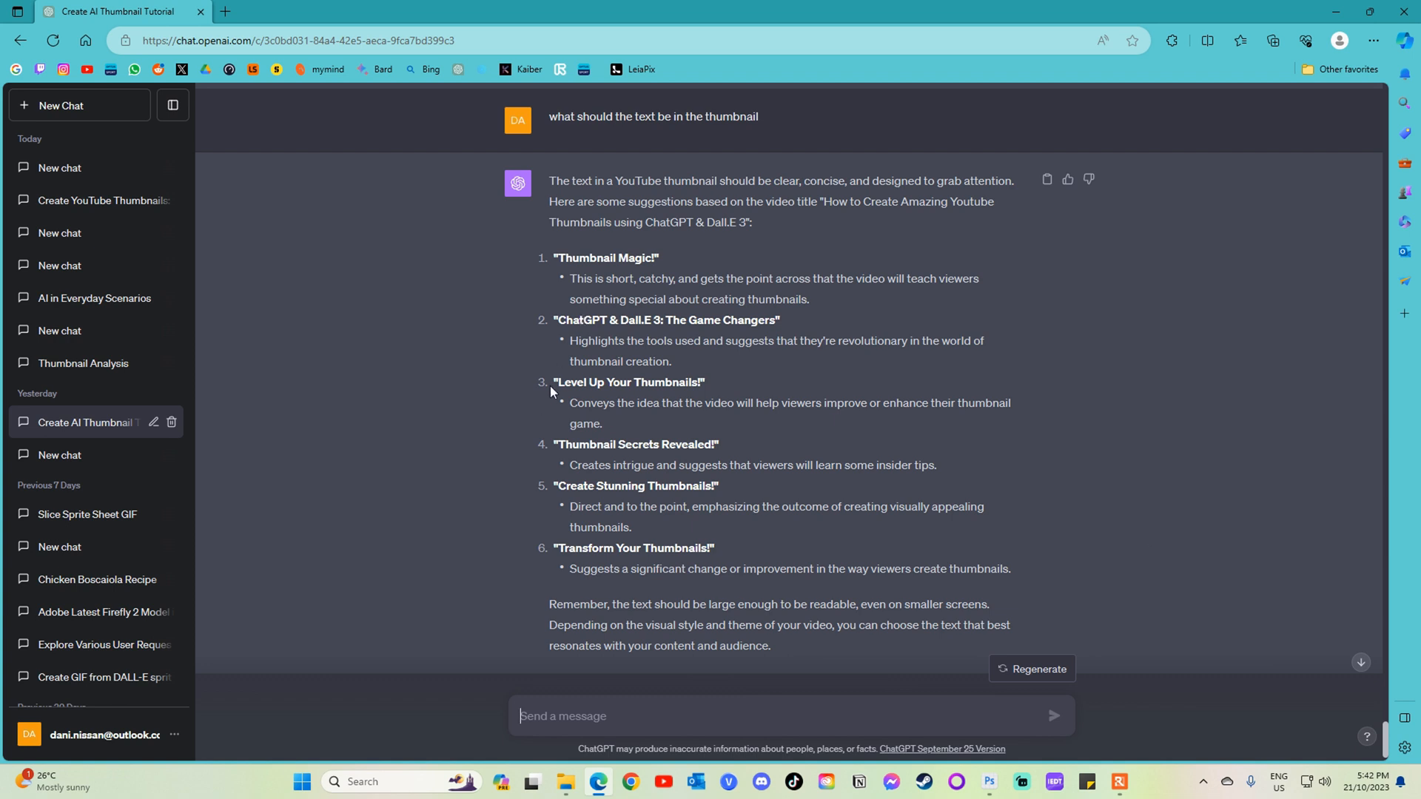
{"action": "double_click", "coordinate": [599, 258]}
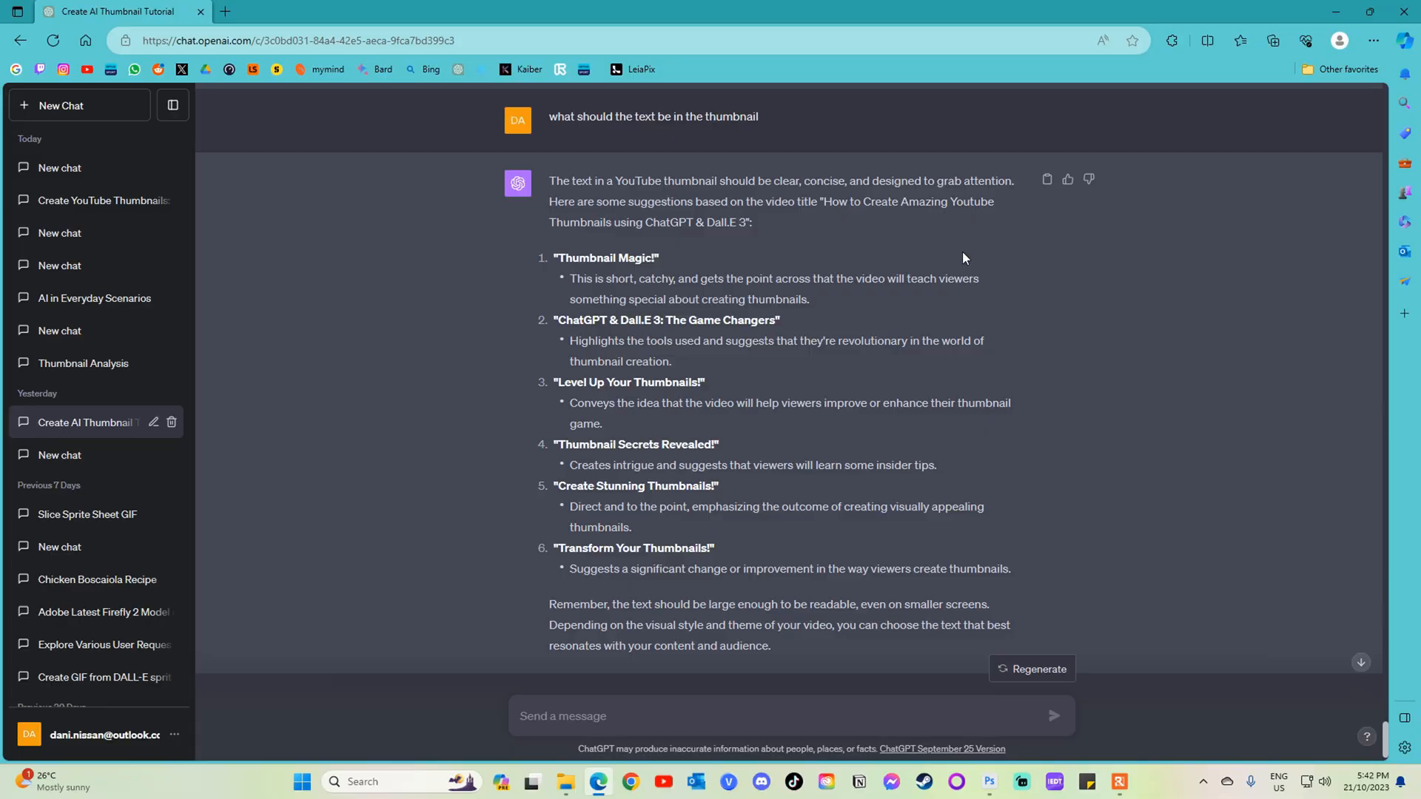
{"action": "left_click", "coordinate": [987, 782]}
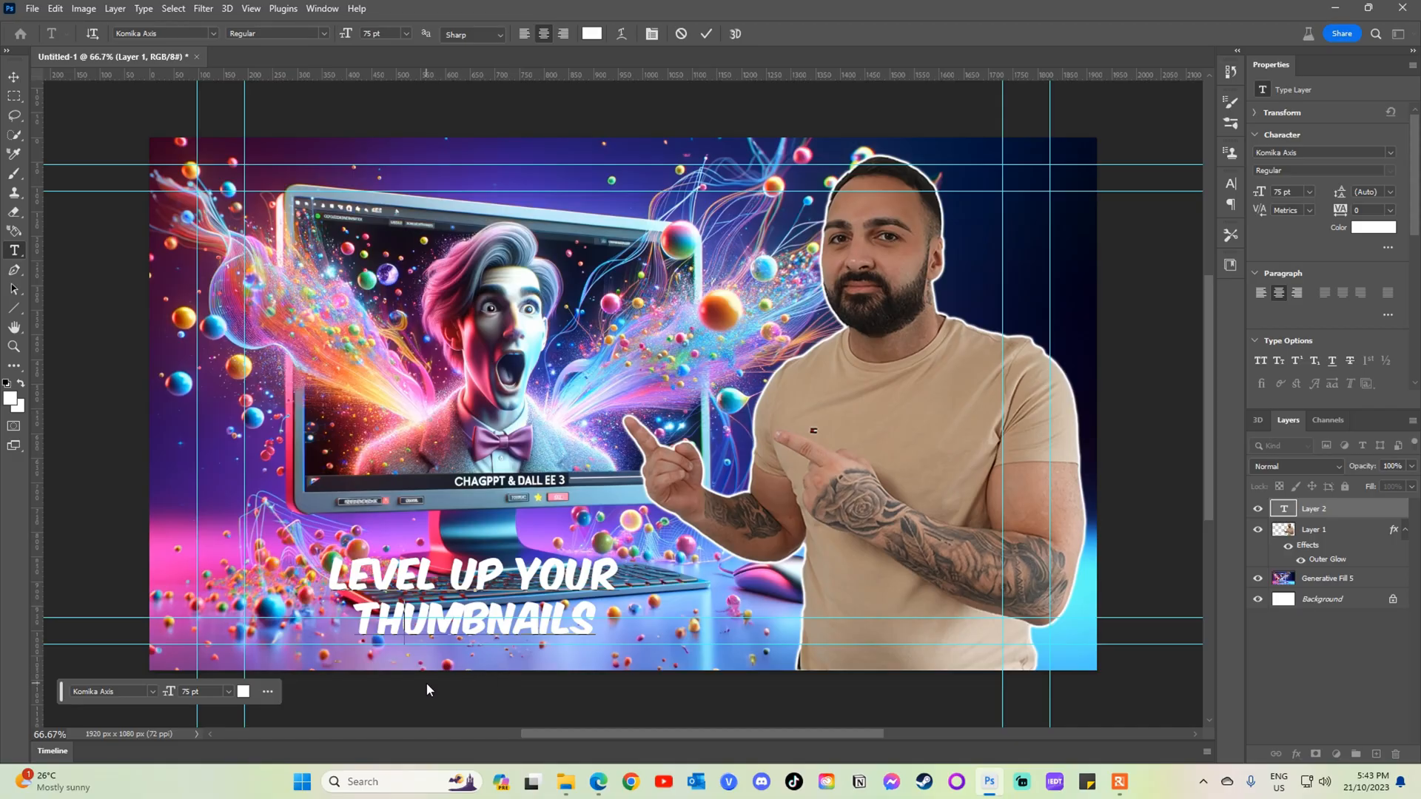
{"action": "mouse_move", "coordinate": [389, 675]}
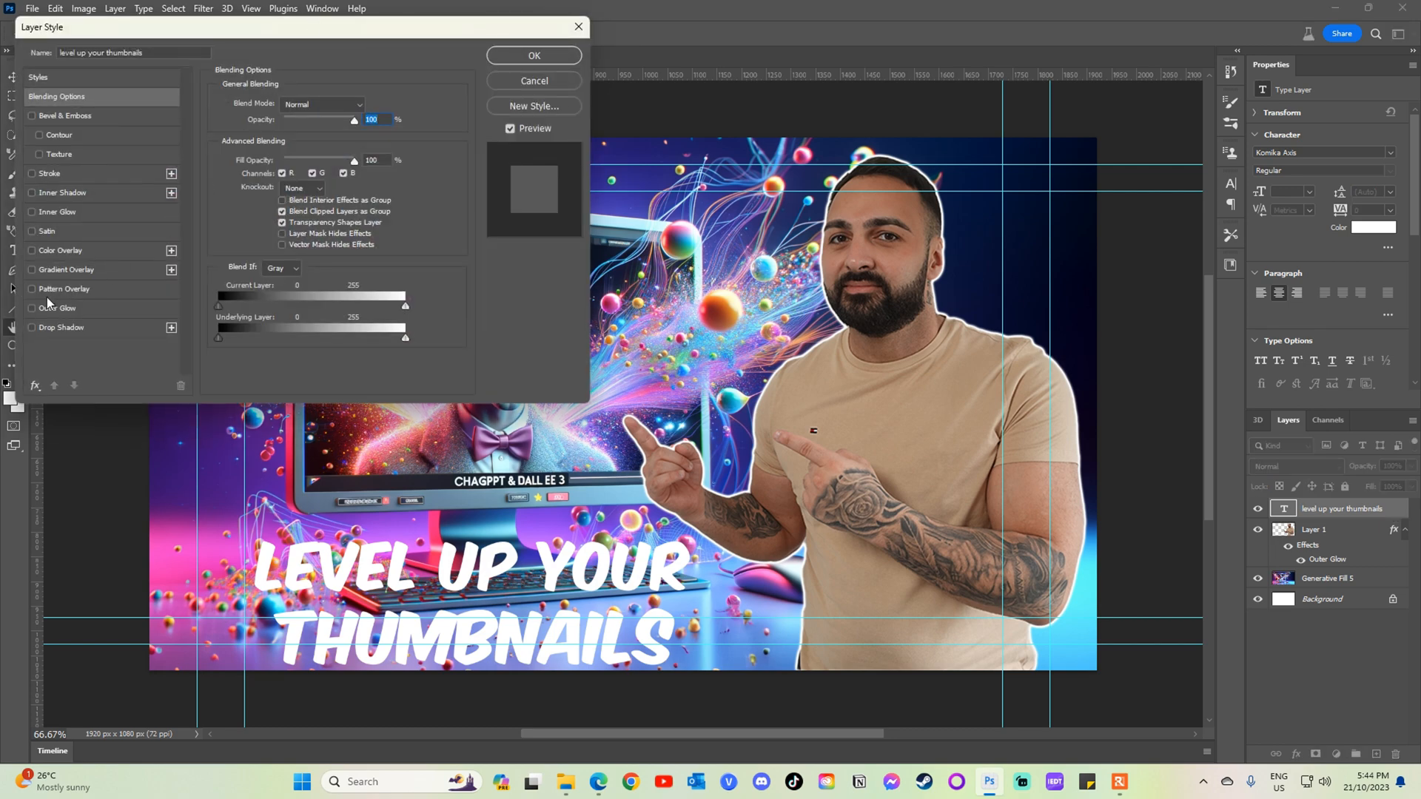
Enable Outer Glow on the enlarged LEVEL UP YOUR THUMBNAILS headline.
{"action": "left_click", "coordinate": [31, 308]}
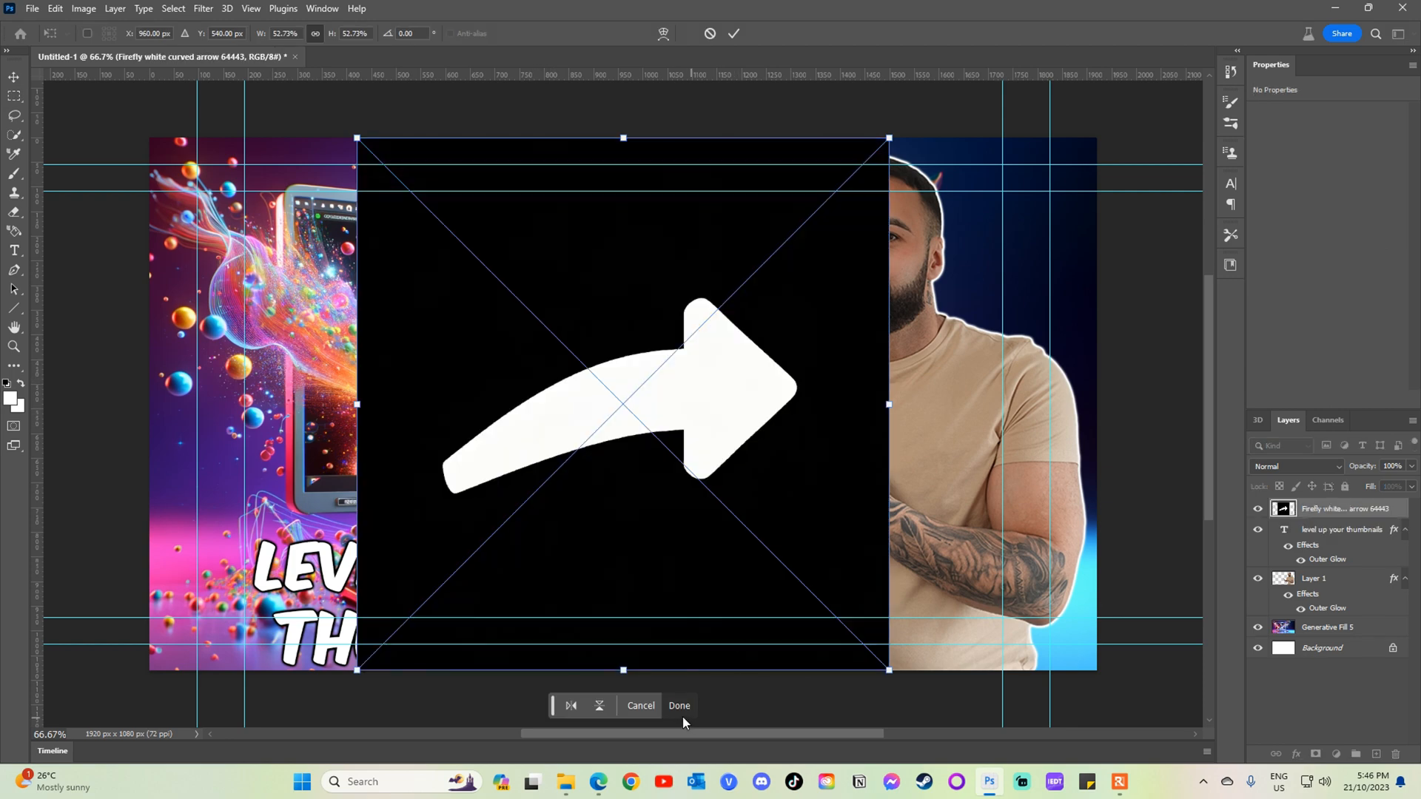
Place the white arrow image and cut it out of its black background.
{"action": "left_click", "coordinate": [678, 705]}
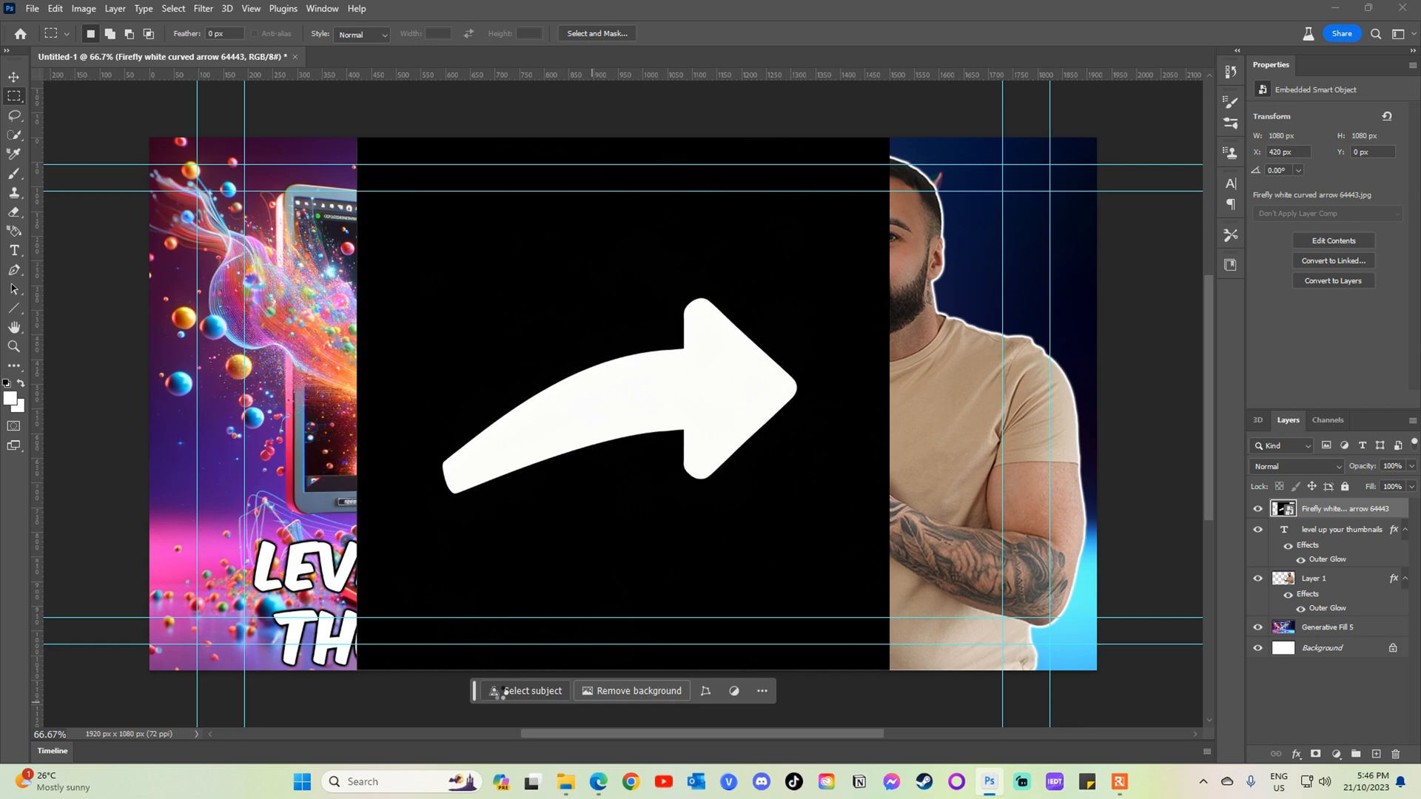
{"action": "left_click", "coordinate": [532, 691]}
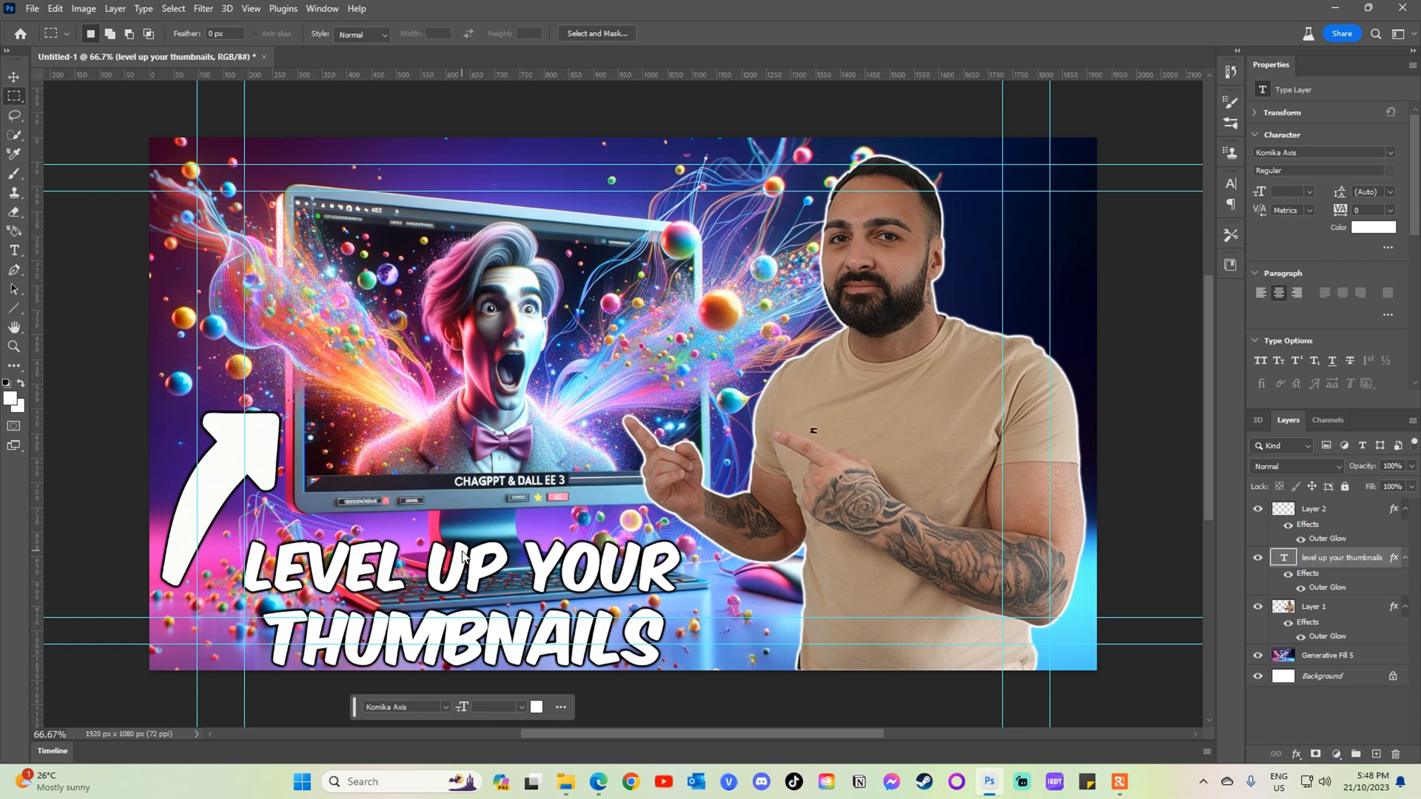
Export the thumbnail as an image for upload to ChatGPT with a rating request.
{"action": "left_click", "coordinate": [596, 782]}
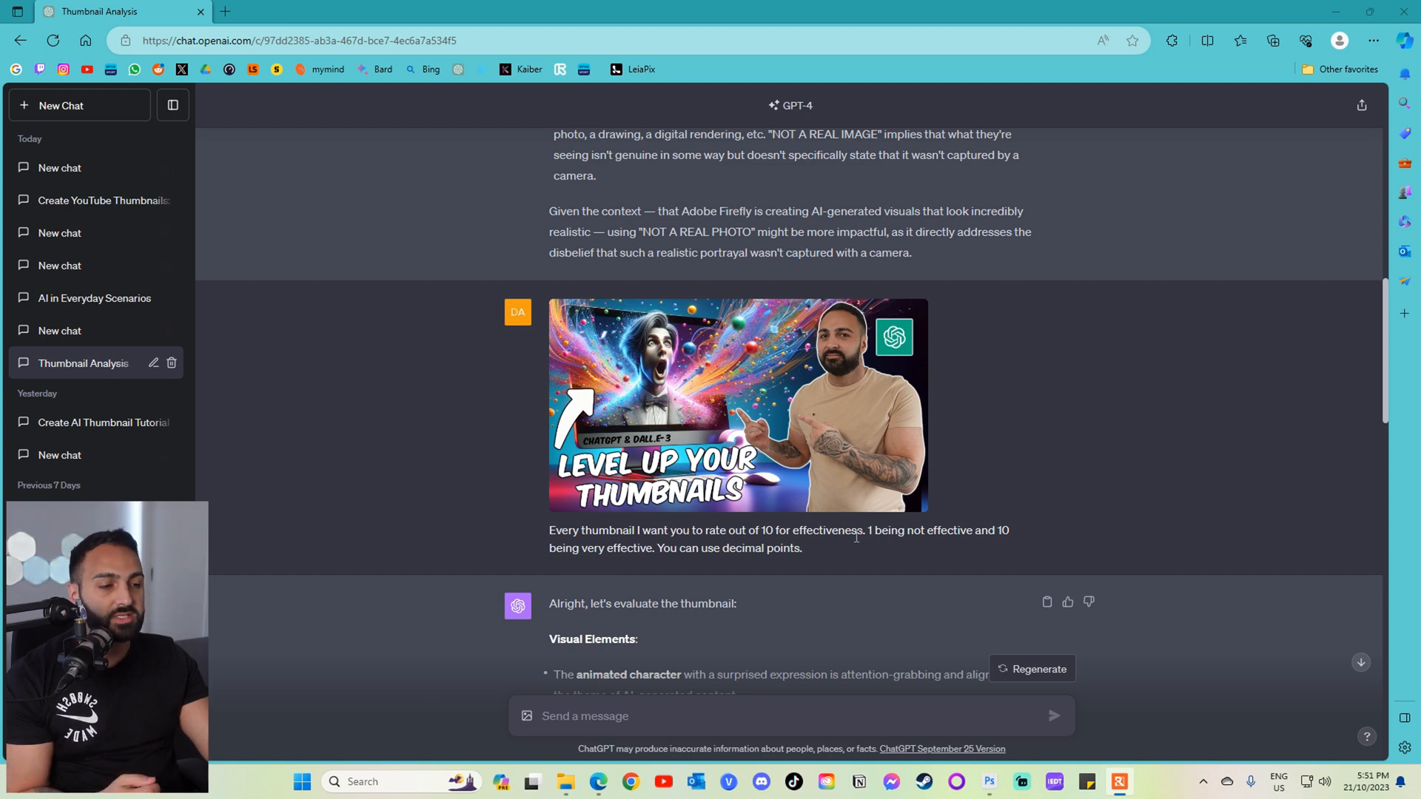
Scroll through ChatGPT's responses reading the 9.2/10 and revised 9.5/10 thumbnail ratings.
{"action": "left_click_drag", "start_coordinate": [868, 530], "coordinate": [1008, 529]}
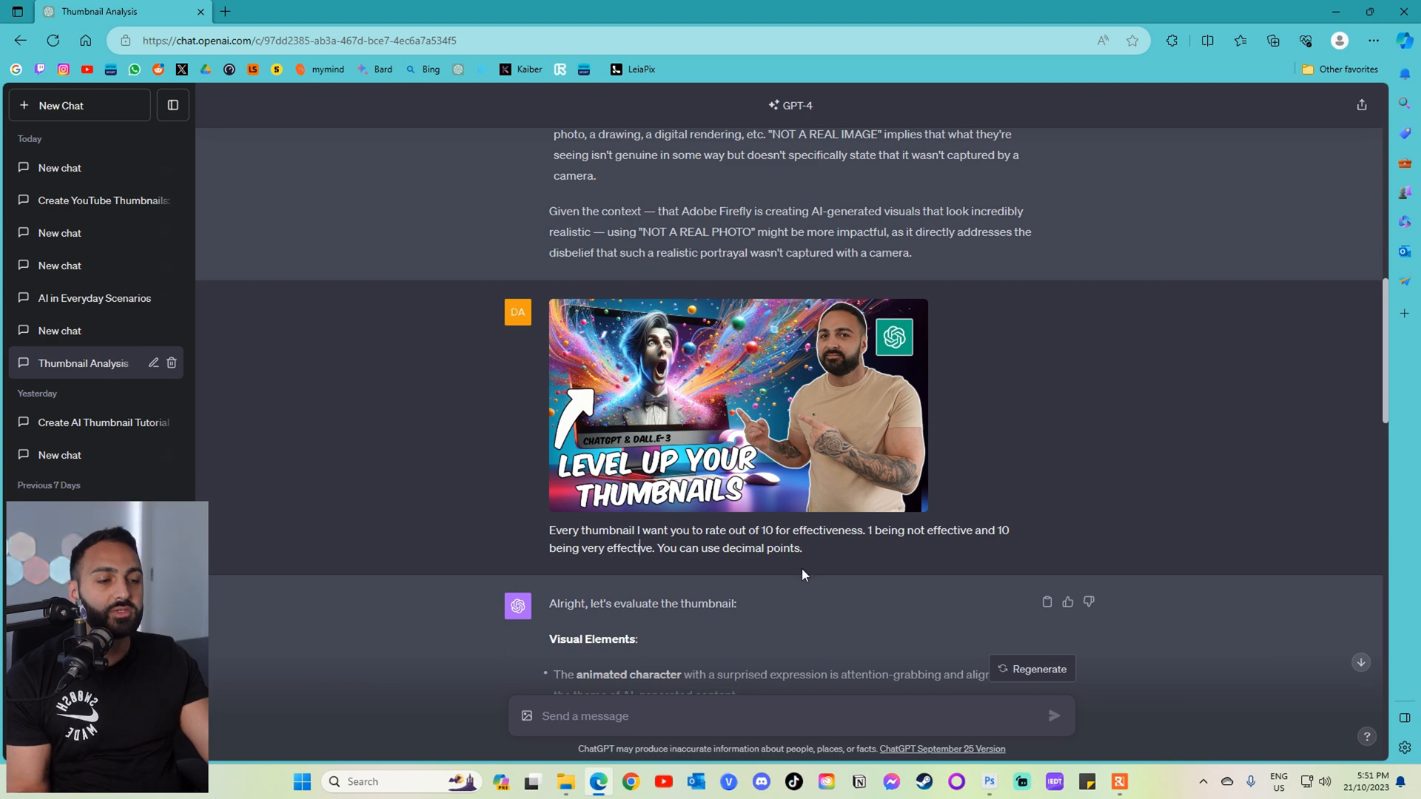
{"action": "scroll", "scroll_direction": "down", "scroll_amount": 3}
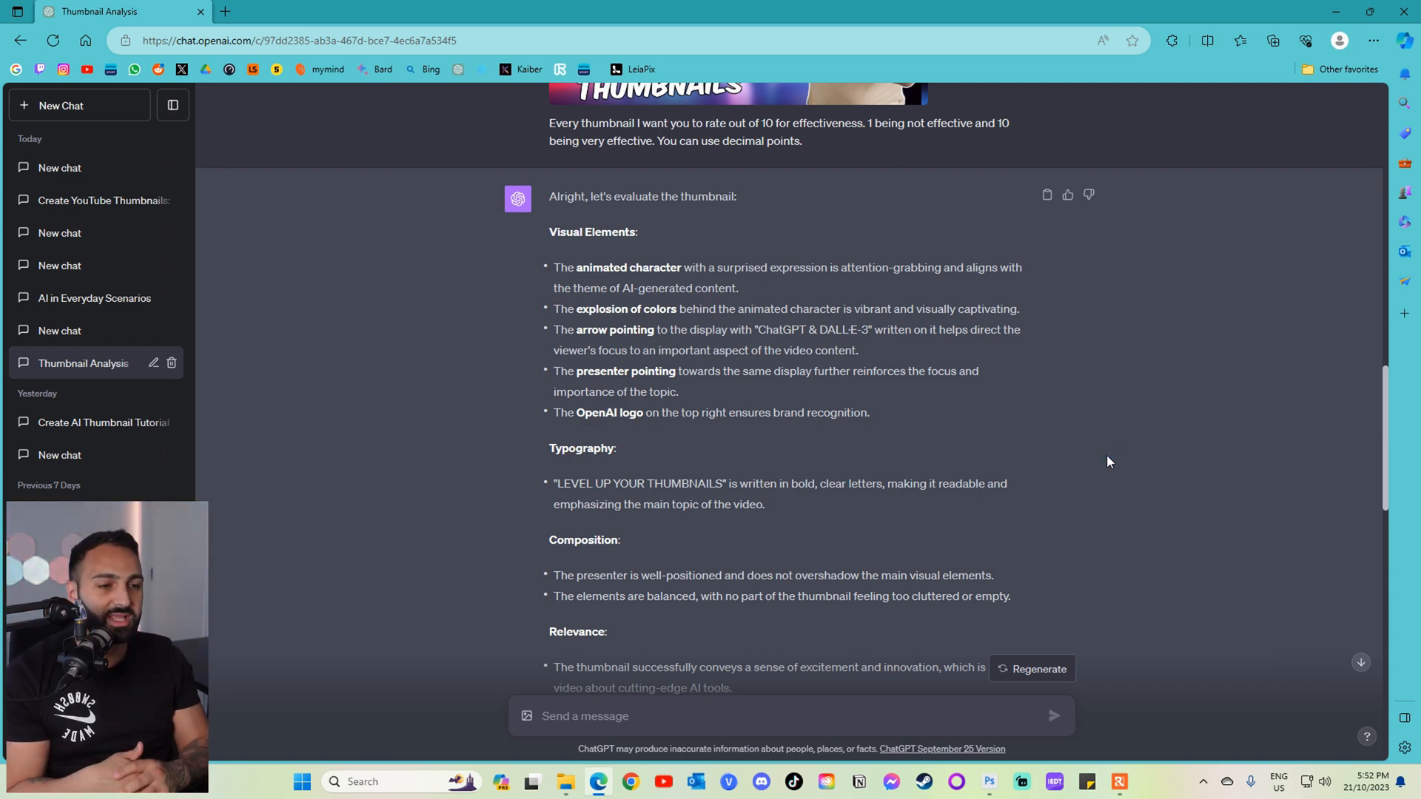
{"action": "scroll", "scroll_direction": "down", "scroll_amount": 3}
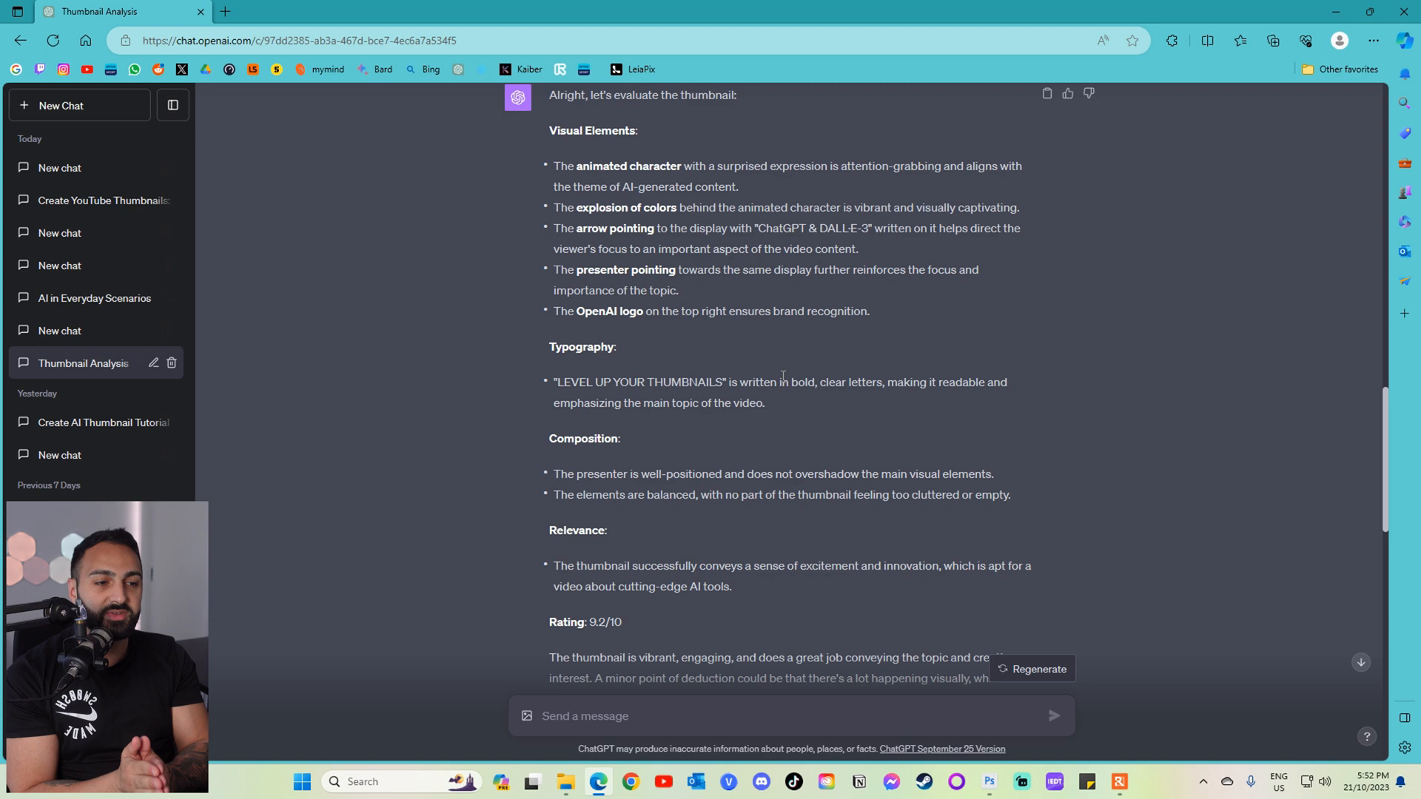
{"action": "scroll", "scroll_direction": "down", "scroll_amount": 3}
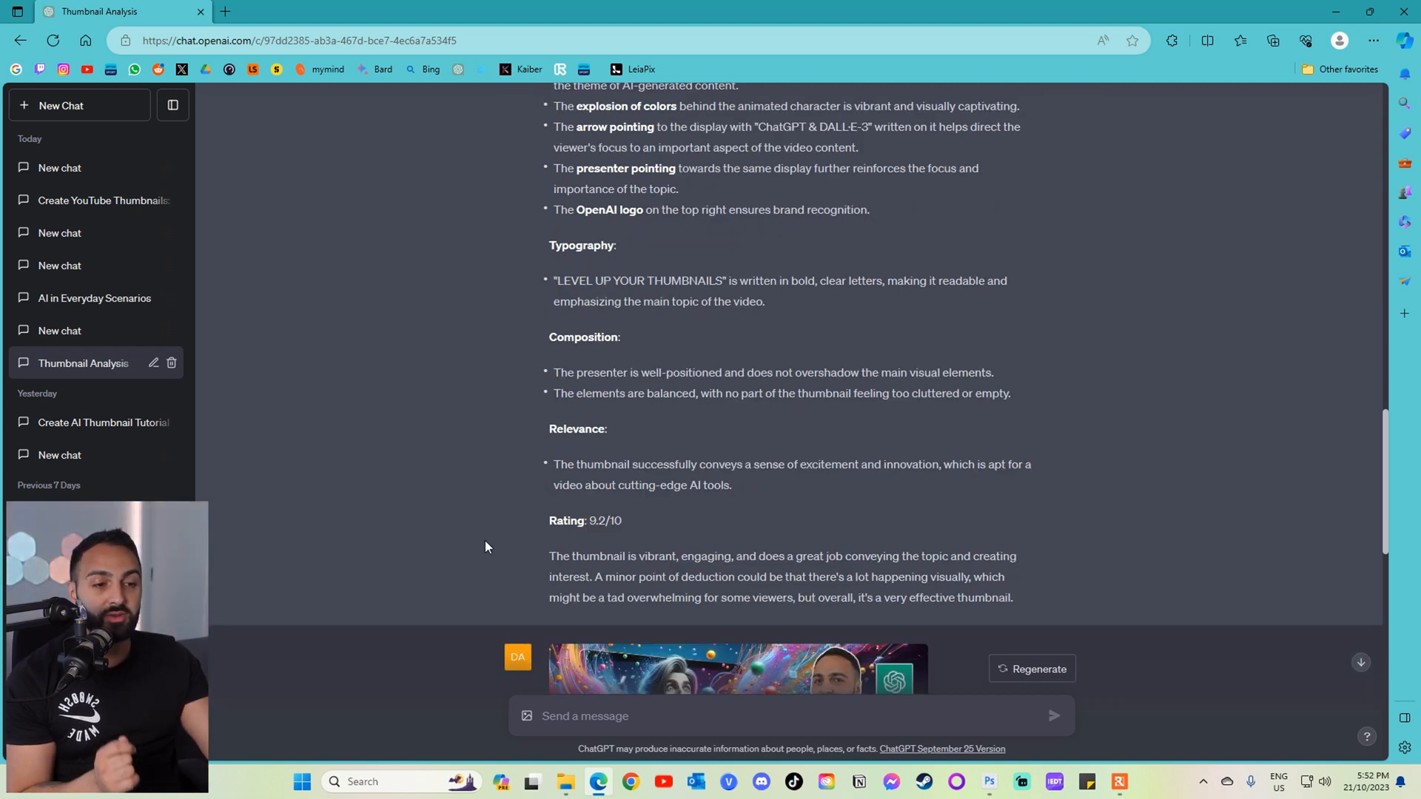
{"action": "scroll", "scroll_direction": "down", "scroll_amount": 3}
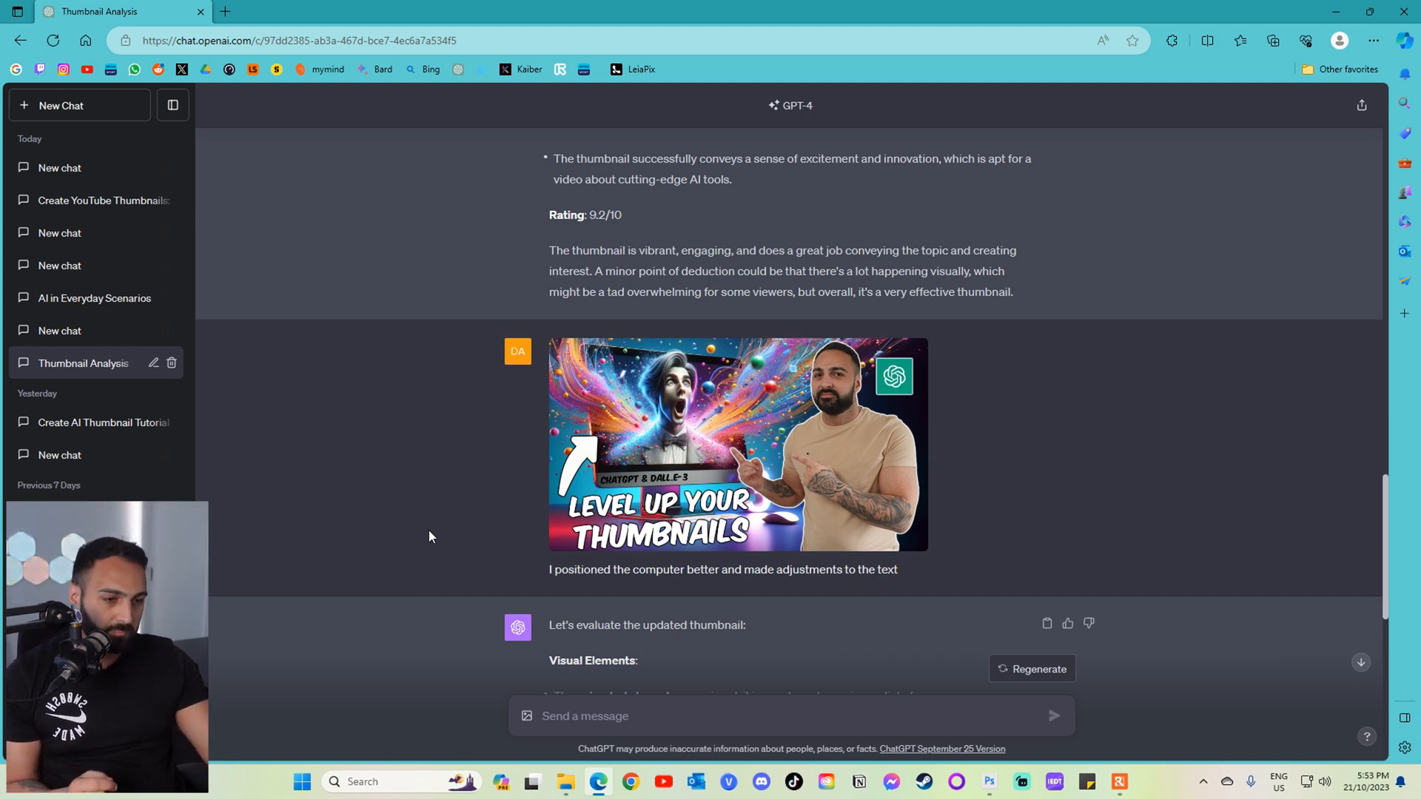
{"action": "scroll", "scroll_direction": "down", "scroll_amount": 3}
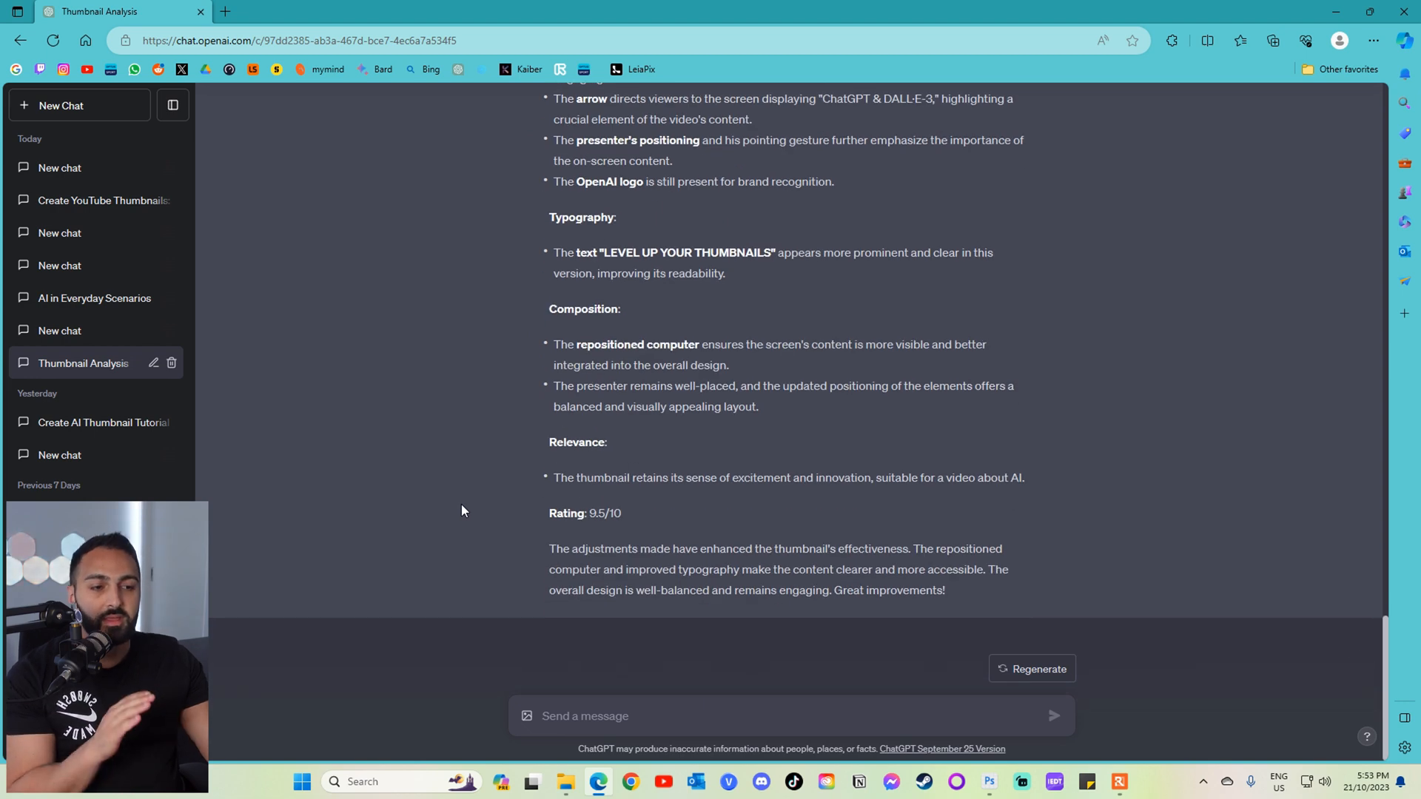